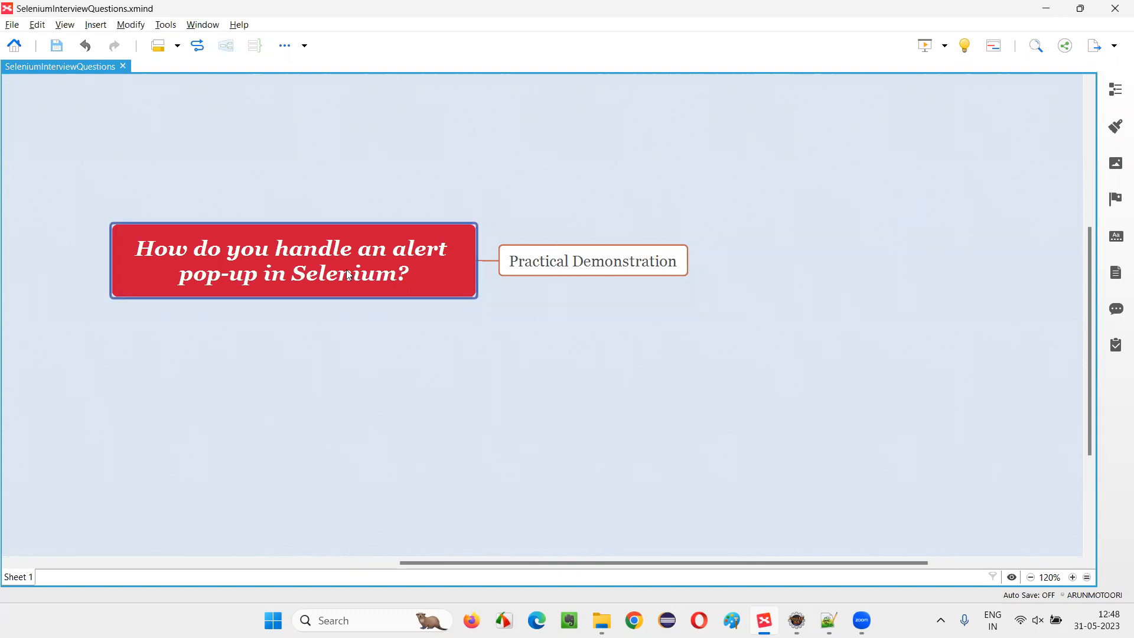
{"action": "mouse_move", "coordinate": [295, 265]}
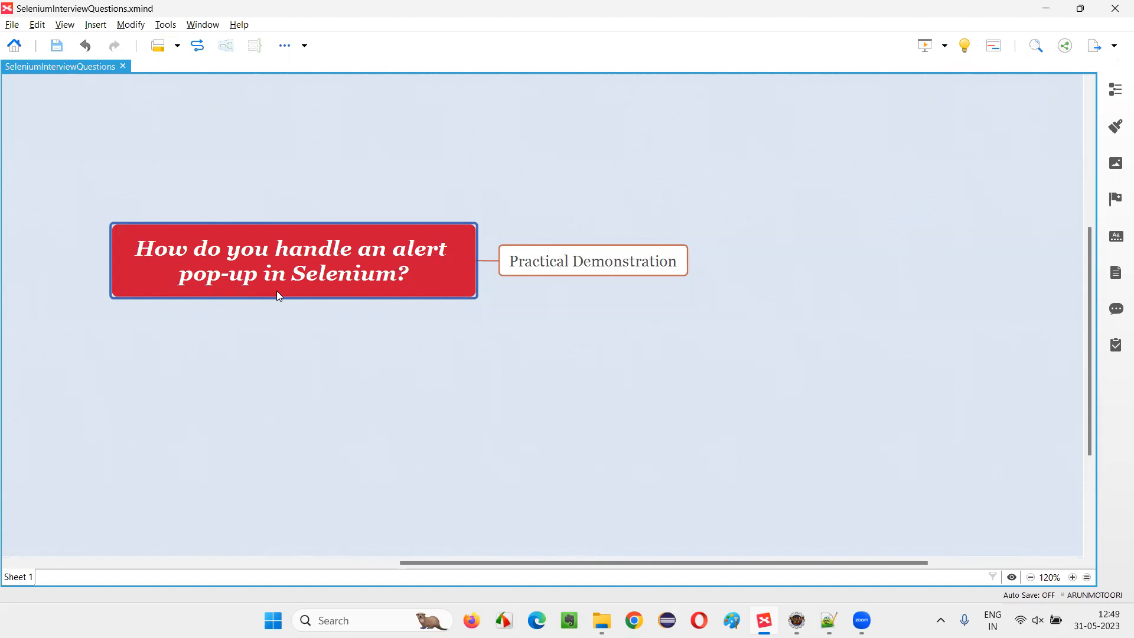
{"action": "mouse_move", "coordinate": [340, 292]}
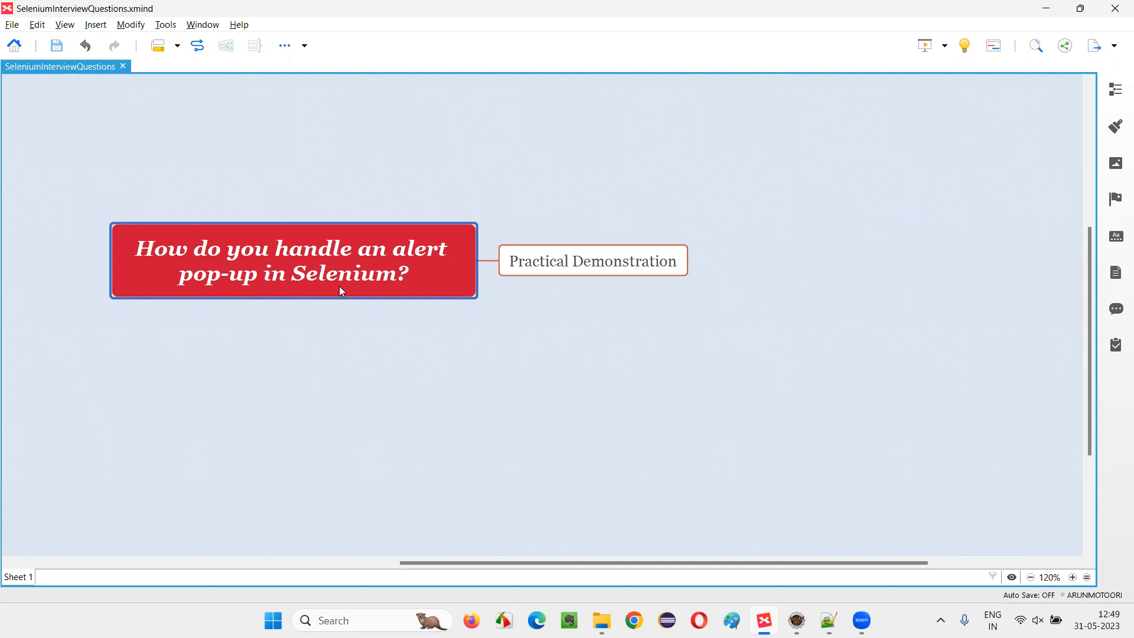
{"action": "mouse_move", "coordinate": [349, 282]}
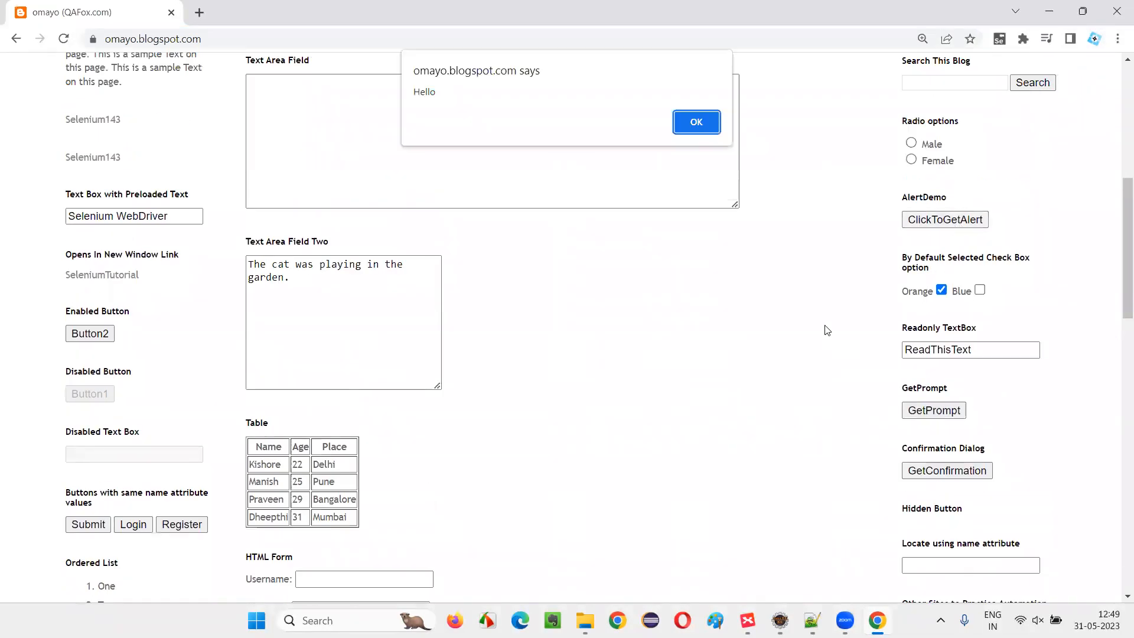
{"action": "mouse_move", "coordinate": [531, 154]}
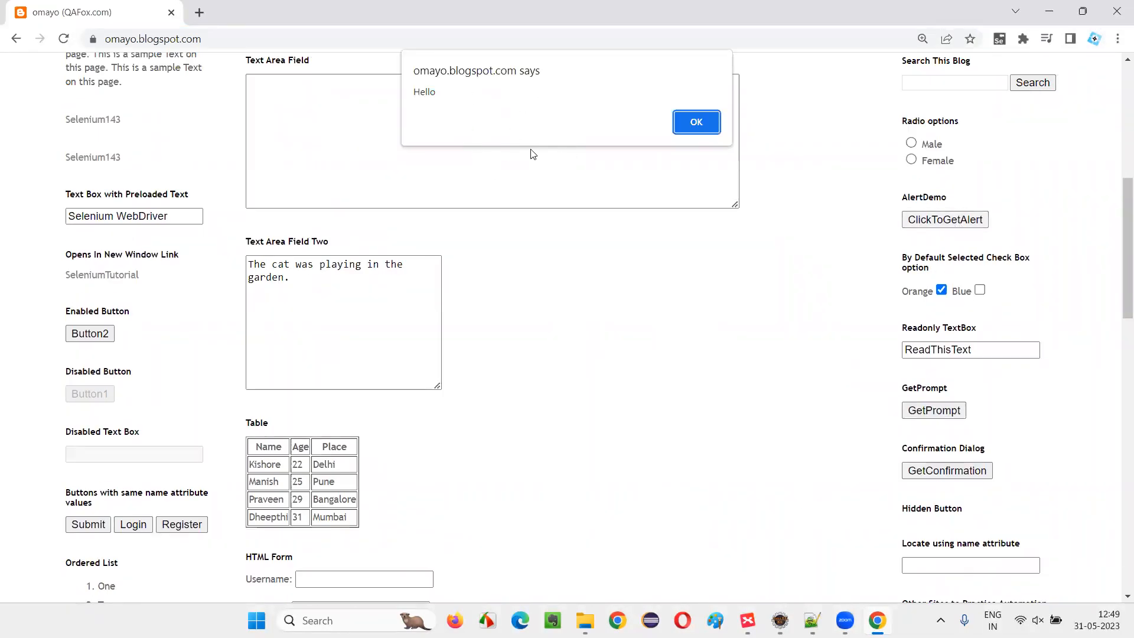
{"action": "mouse_move", "coordinate": [542, 130]}
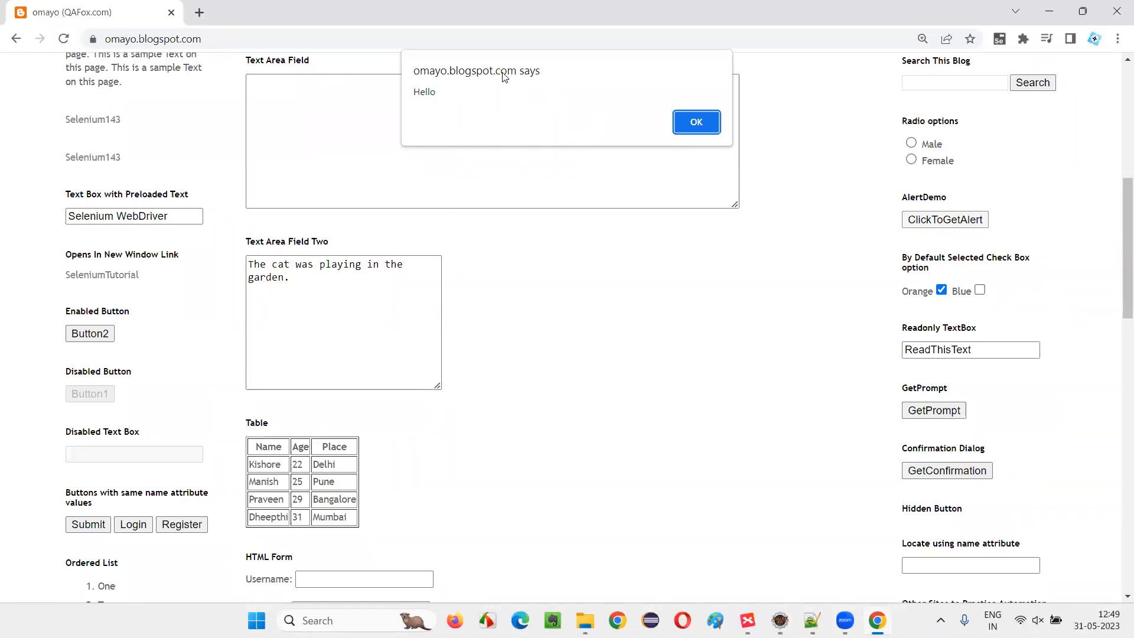
{"action": "mouse_move", "coordinate": [706, 133]}
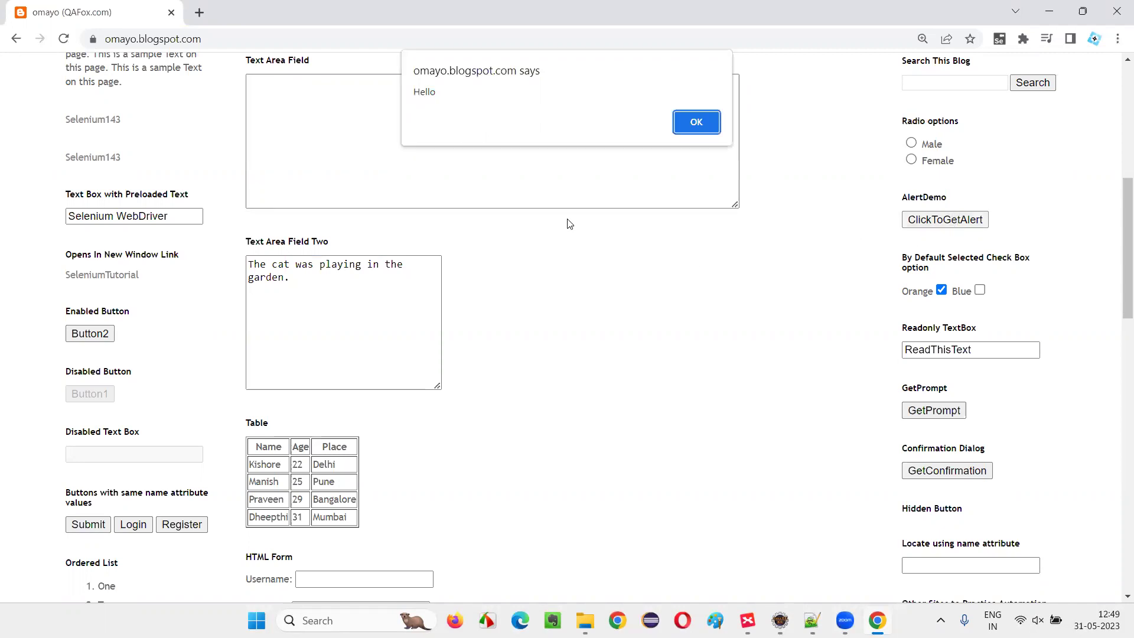
{"action": "mouse_move", "coordinate": [593, 226]}
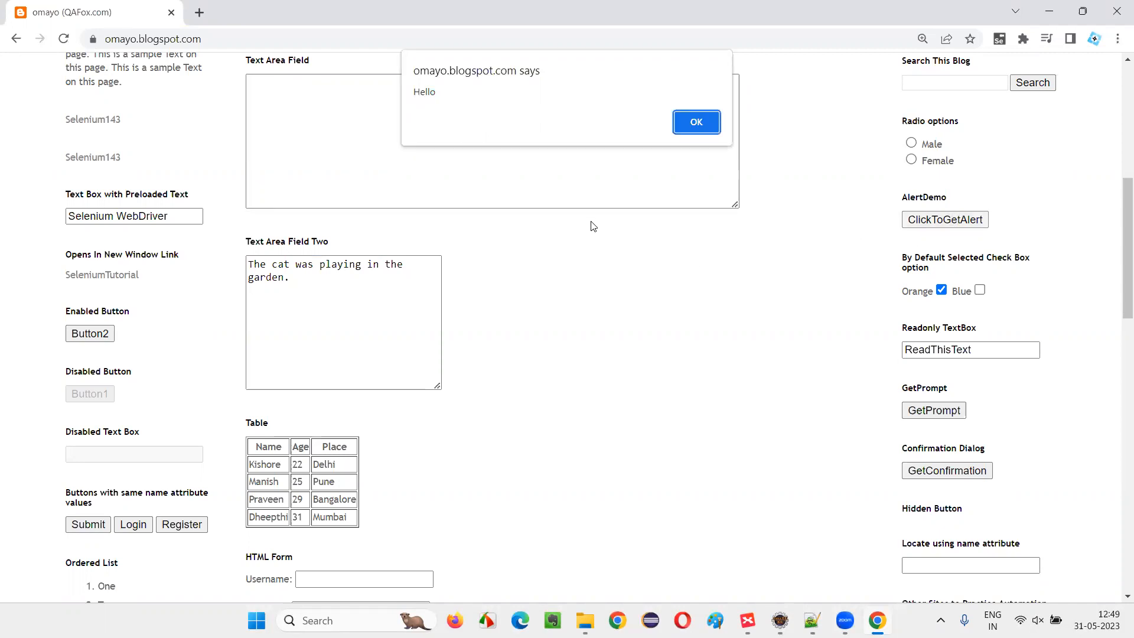
Step: Dismiss the Hello alert, re-trigger it with ClickToGetAlert, read 'Hello', and dismiss it again
{"action": "left_click", "coordinate": [696, 122]}
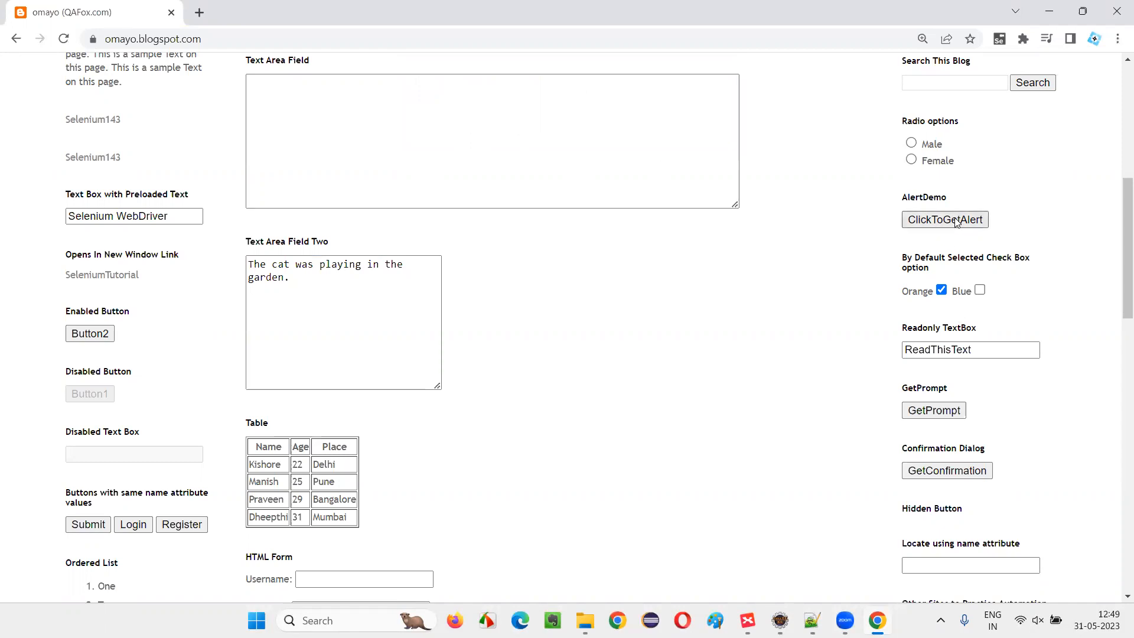
{"action": "left_click", "coordinate": [944, 220]}
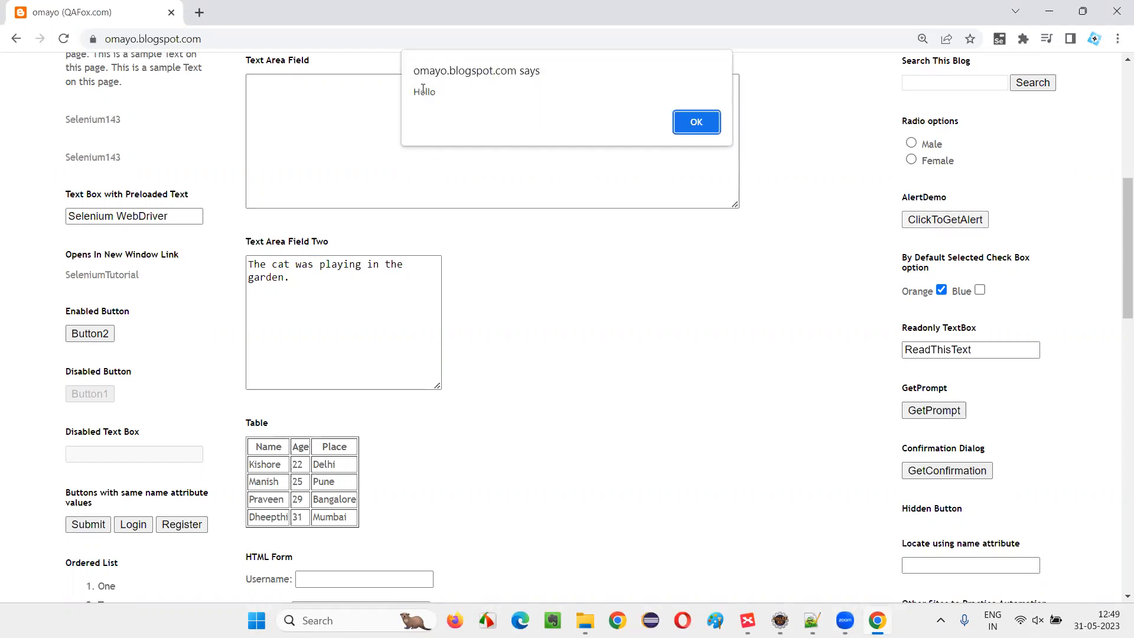
{"action": "double_click", "coordinate": [423, 91]}
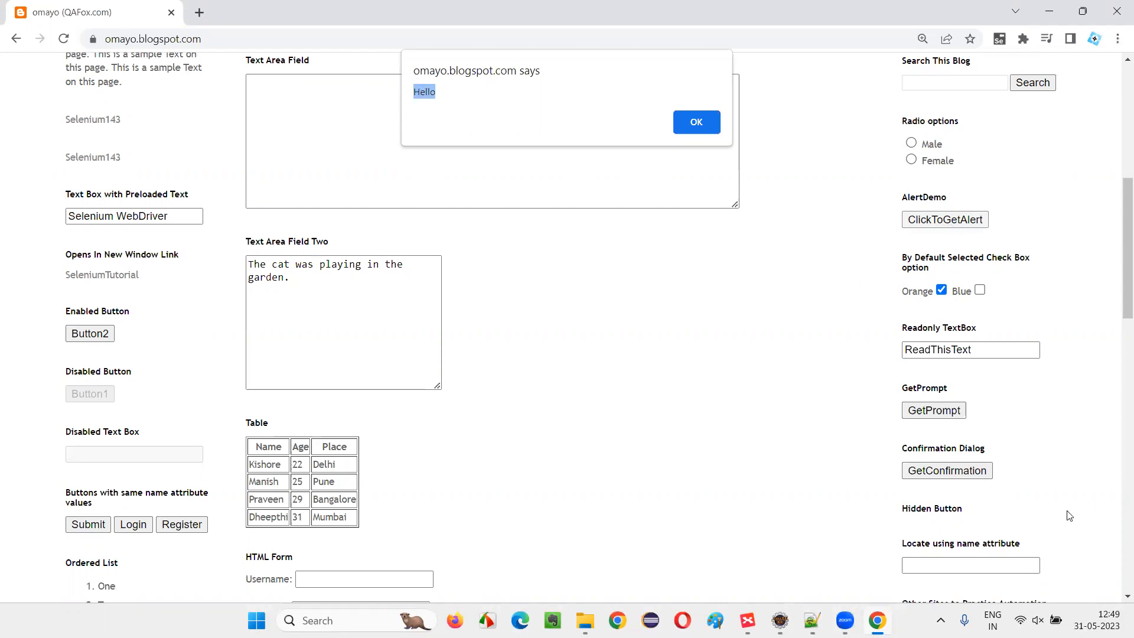
{"action": "left_click", "coordinate": [696, 122]}
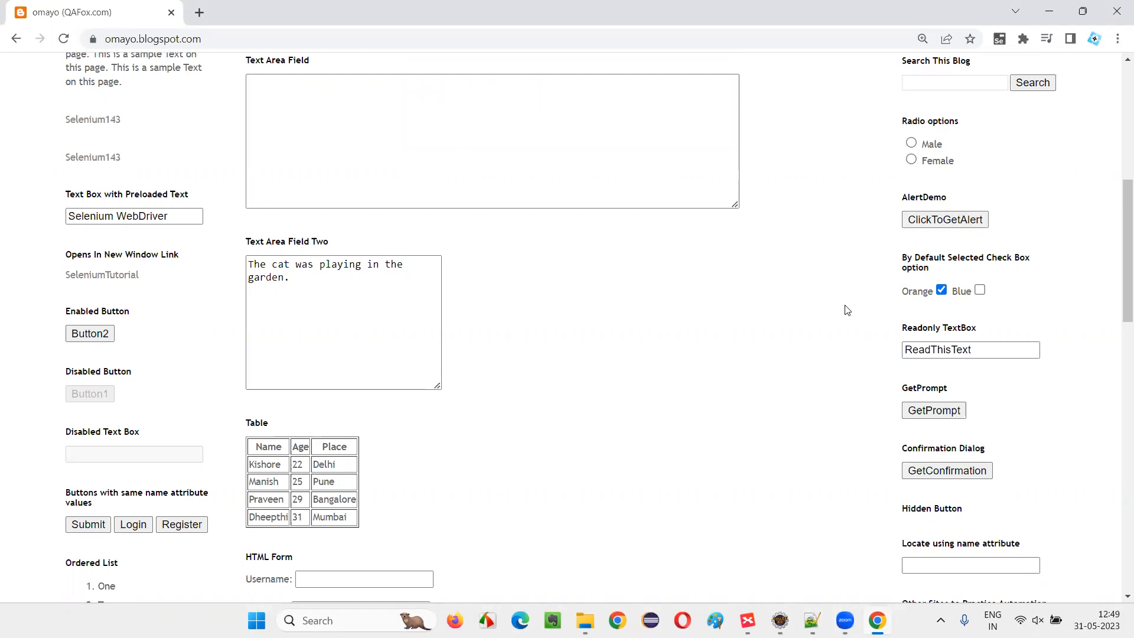
{"action": "mouse_move", "coordinate": [850, 310]}
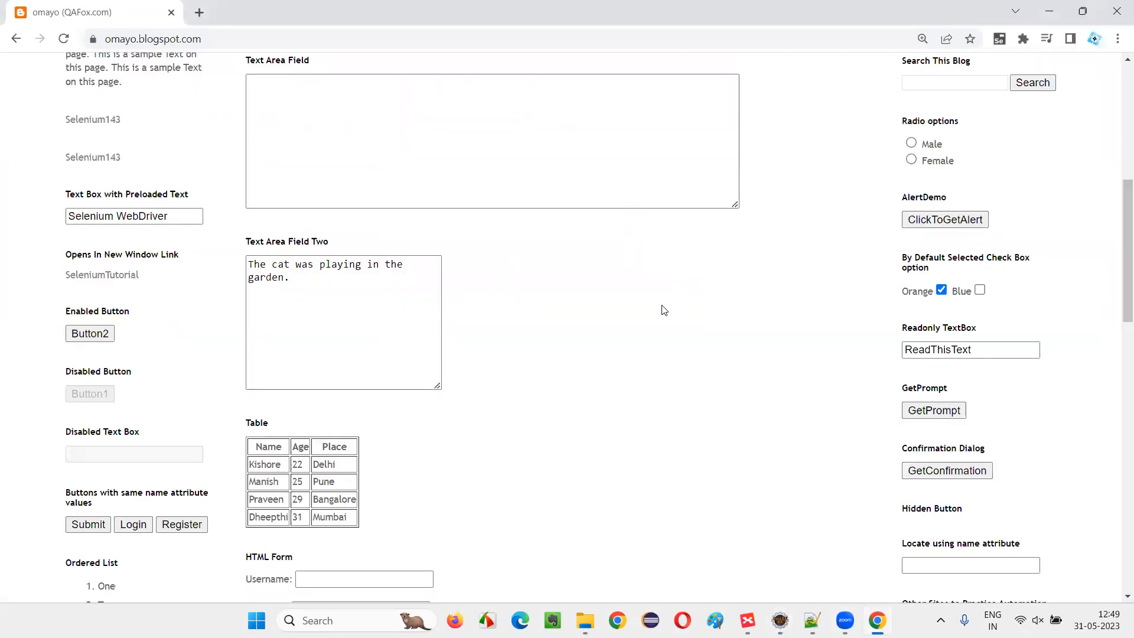
{"action": "scroll", "scroll_direction": "up", "scroll_amount": 3}
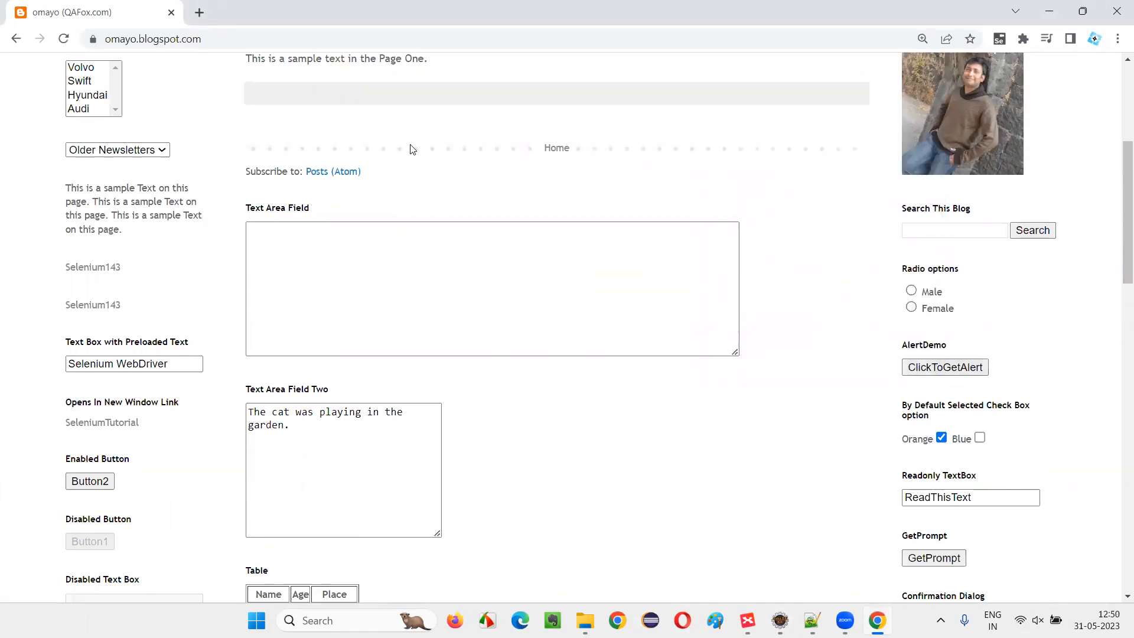
{"action": "left_click", "coordinate": [945, 367]}
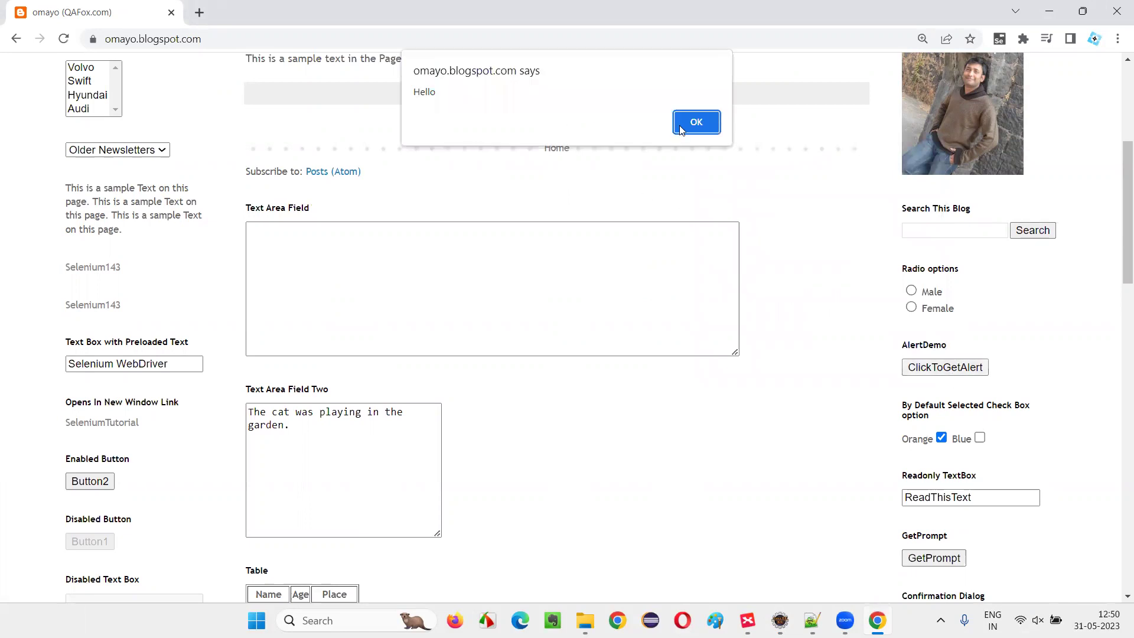
{"action": "left_click", "coordinate": [696, 122]}
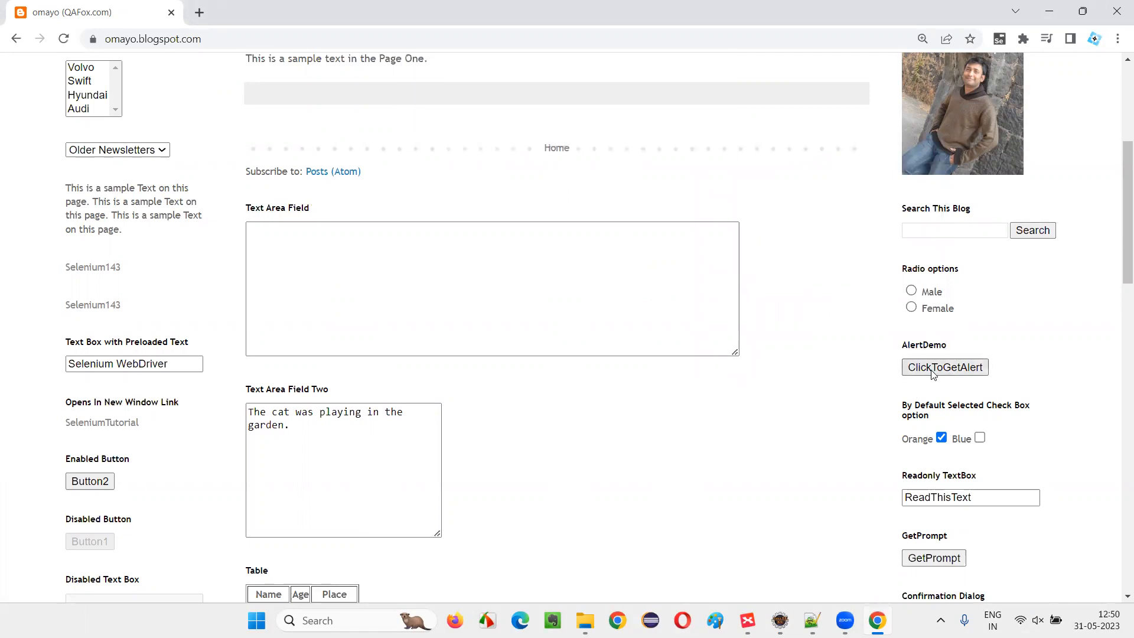
{"action": "key", "text": "F12"}
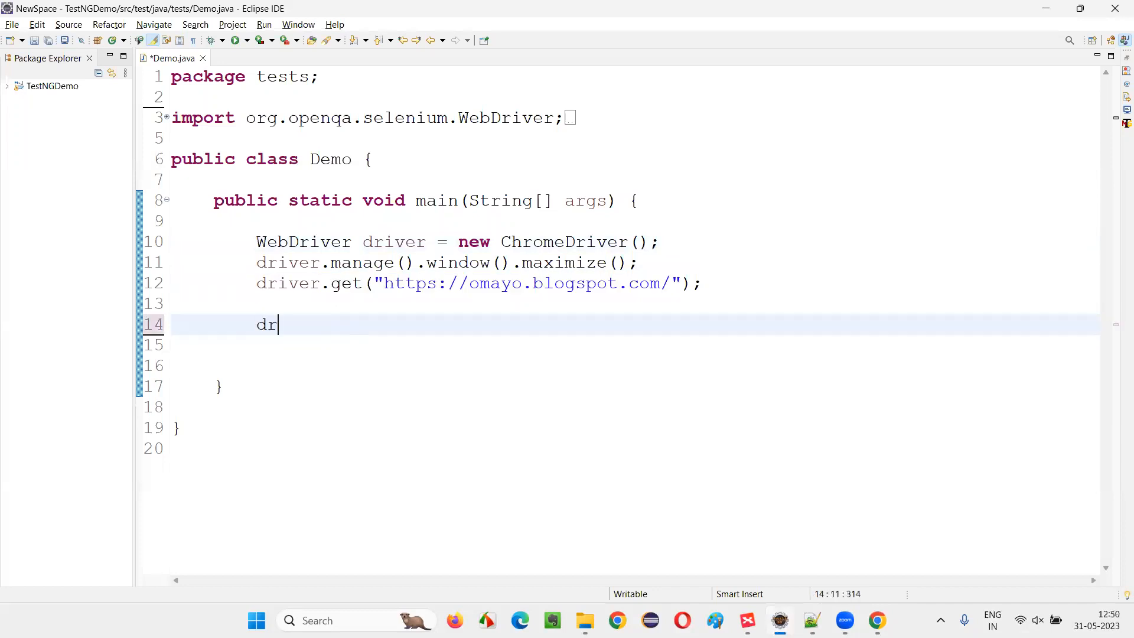
Step: Write driver.findElement(By.id("alert1")).click(); using content assist for click()
{"action": "type", "text": "iver.findElement(B"}
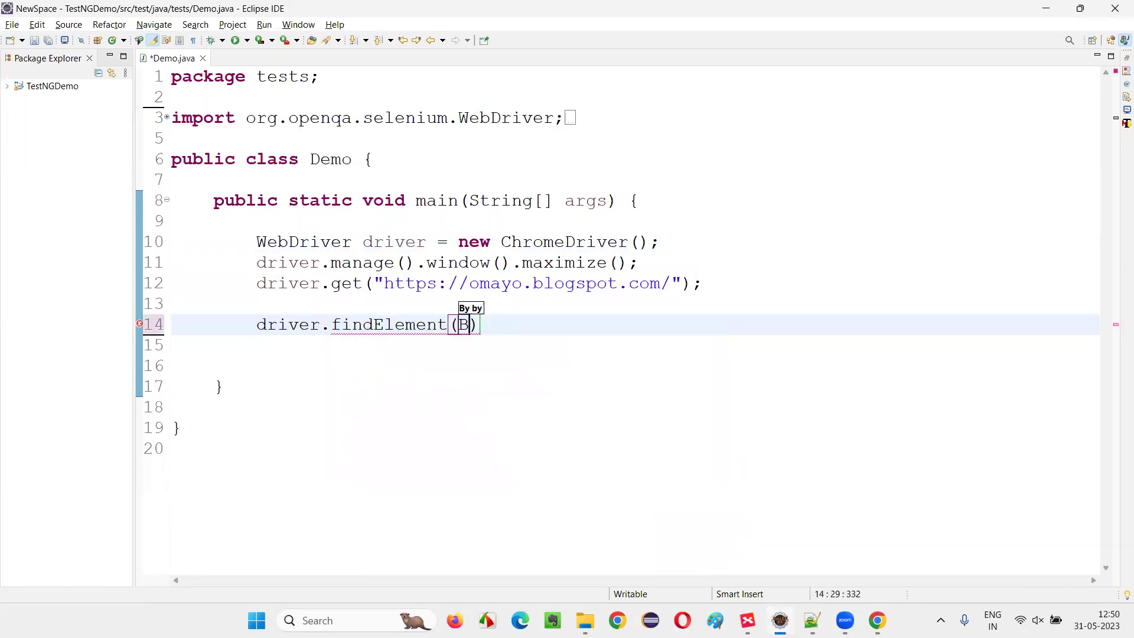
{"action": "type", "text": "y.id(\""}
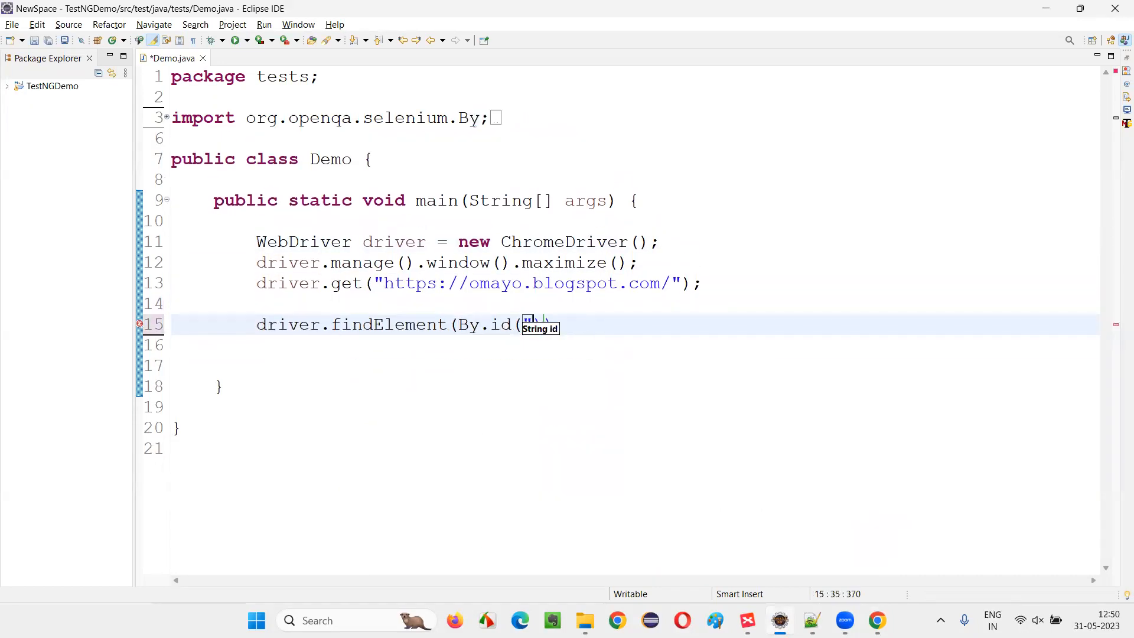
{"action": "type", "text": "\"alert1\""}
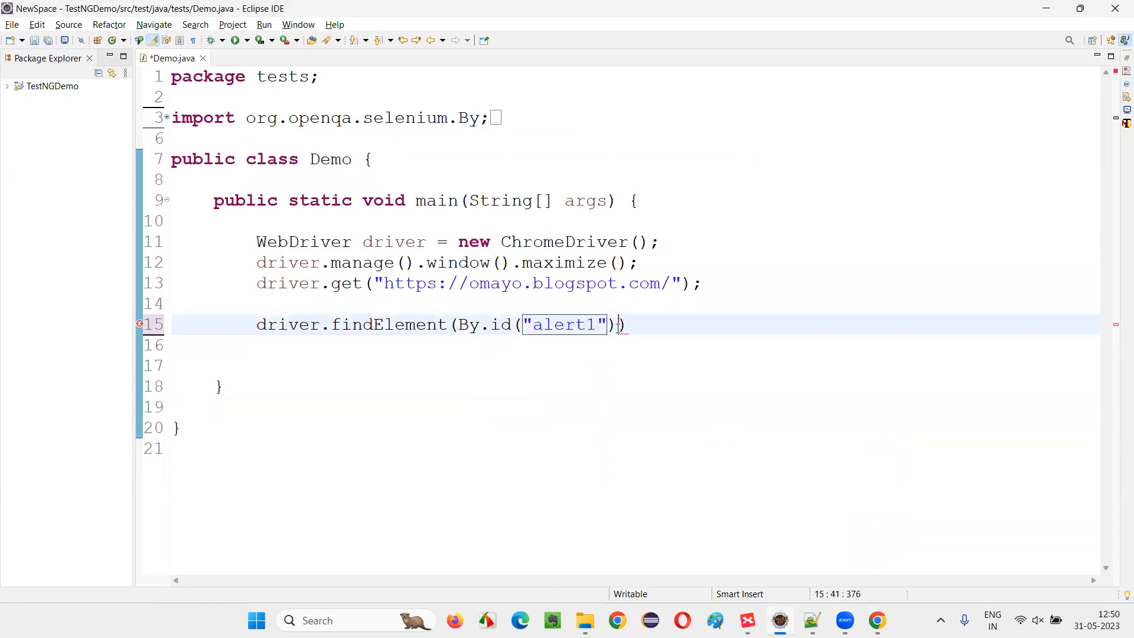
{"action": "type", "text": "."}
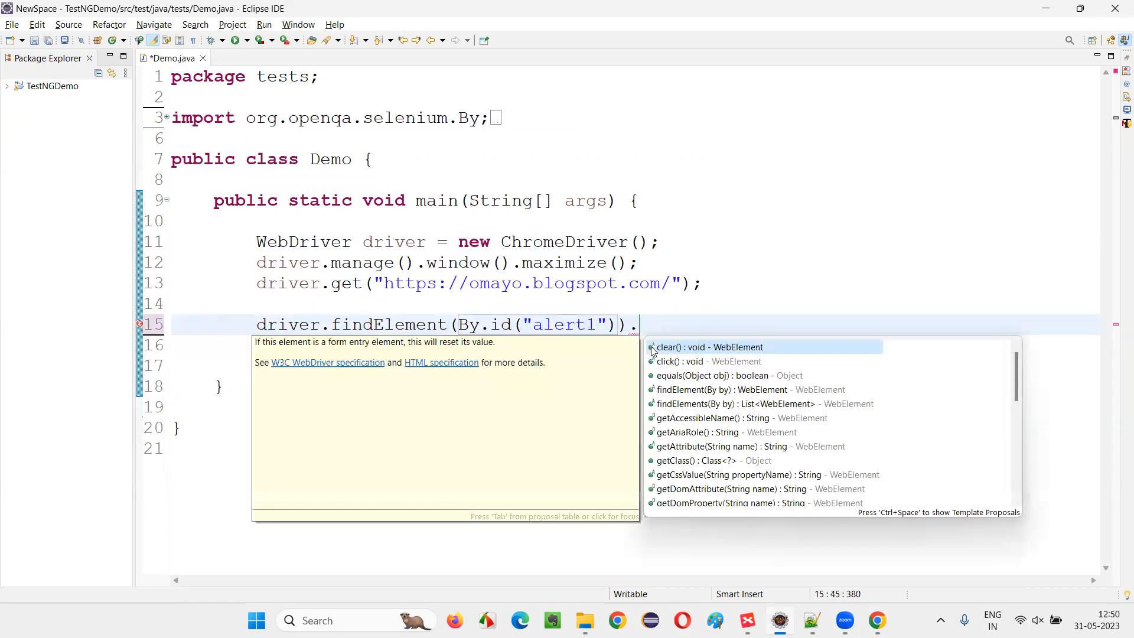
{"action": "type", "text": "cli"}
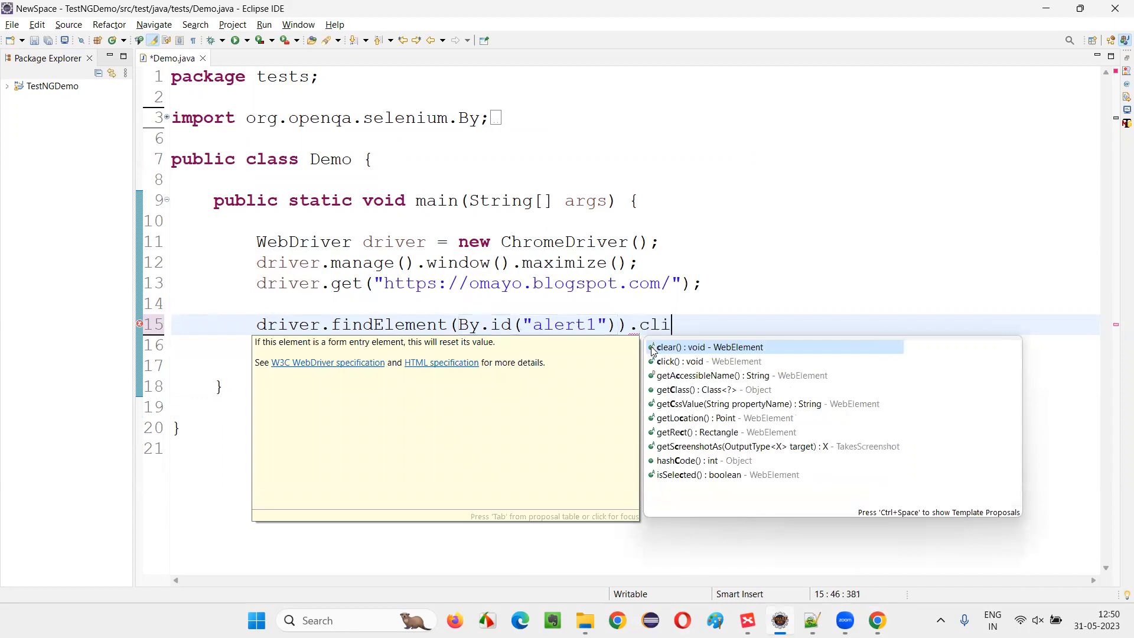
{"action": "left_click", "coordinate": [696, 361]}
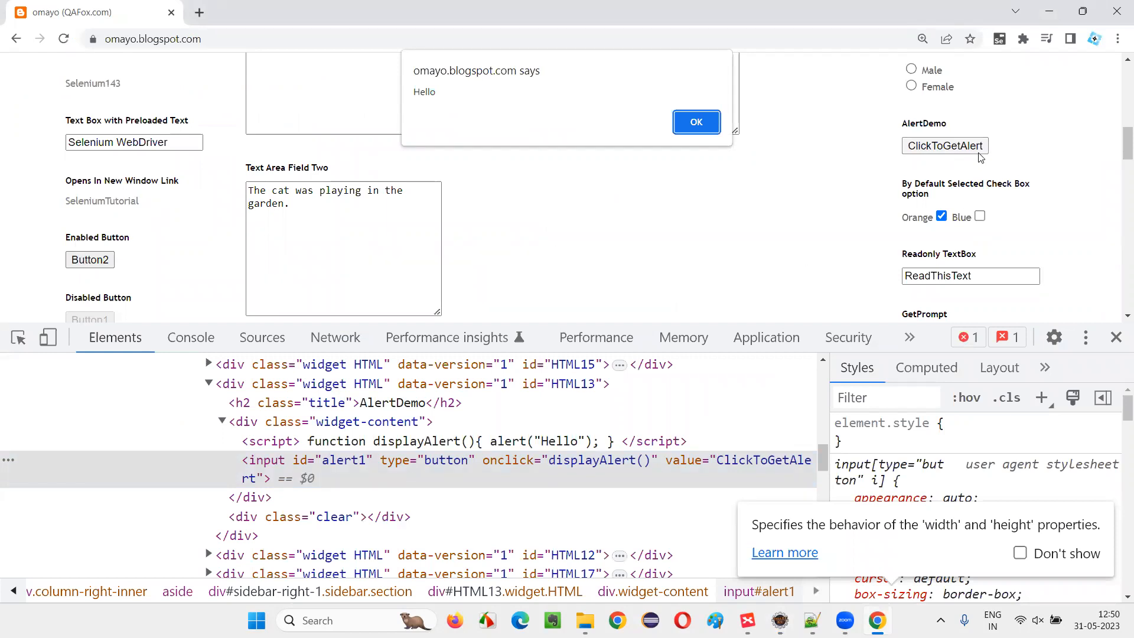
{"action": "mouse_move", "coordinate": [202, 231]}
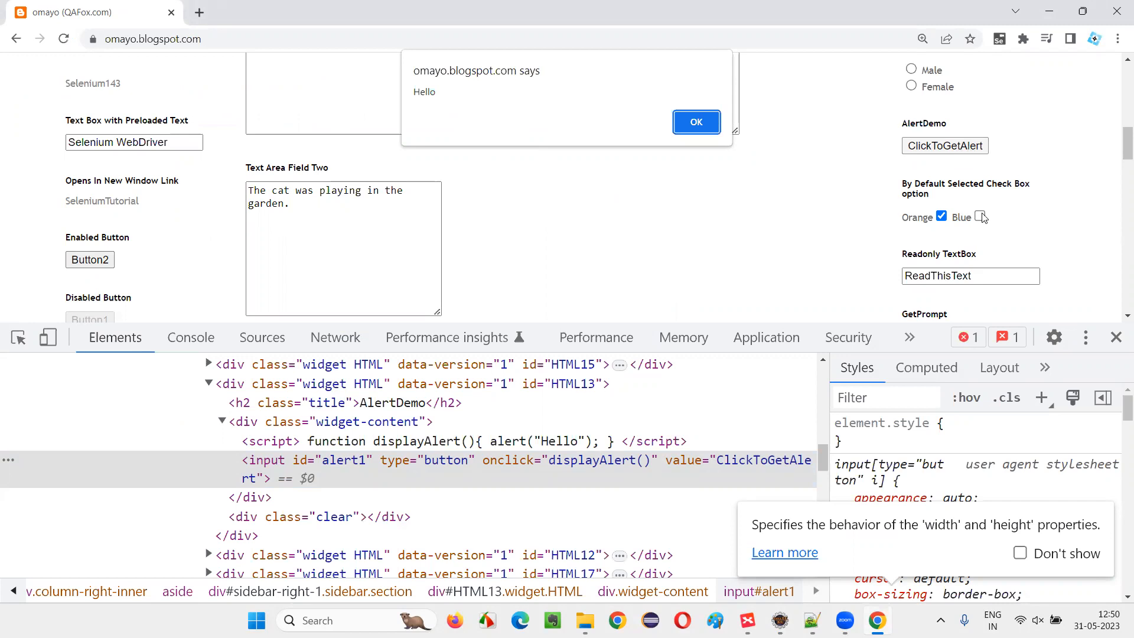
Step: Inspect the ClickToGetAlert input in DevTools to confirm id="alert1"
{"action": "left_click", "coordinate": [939, 217]}
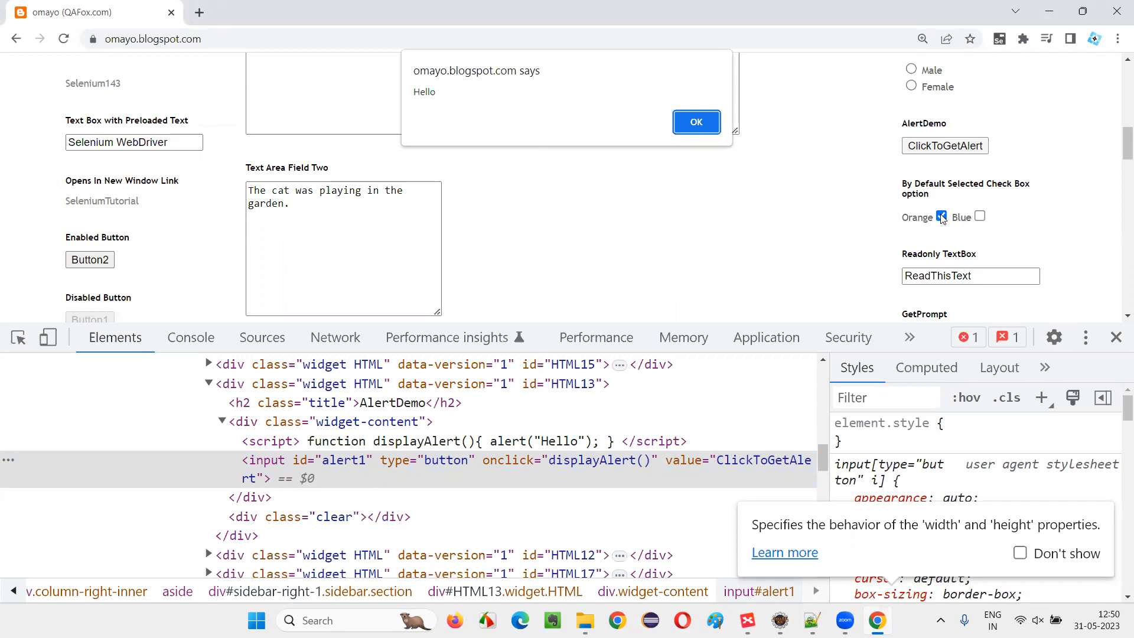
{"action": "mouse_move", "coordinate": [679, 91]}
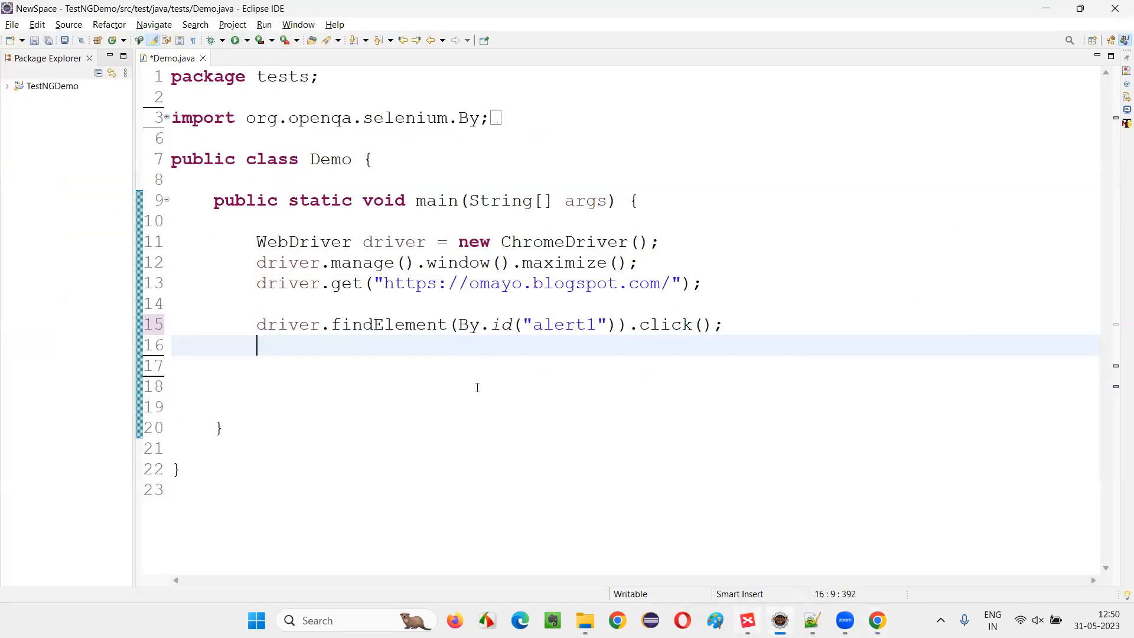
Step: Add a findElement(By.id...) statement that sends 'Arun Motoori' to the text area
{"action": "key", "text": "Enter"}
{"action": "type", "text": "driver.find"}
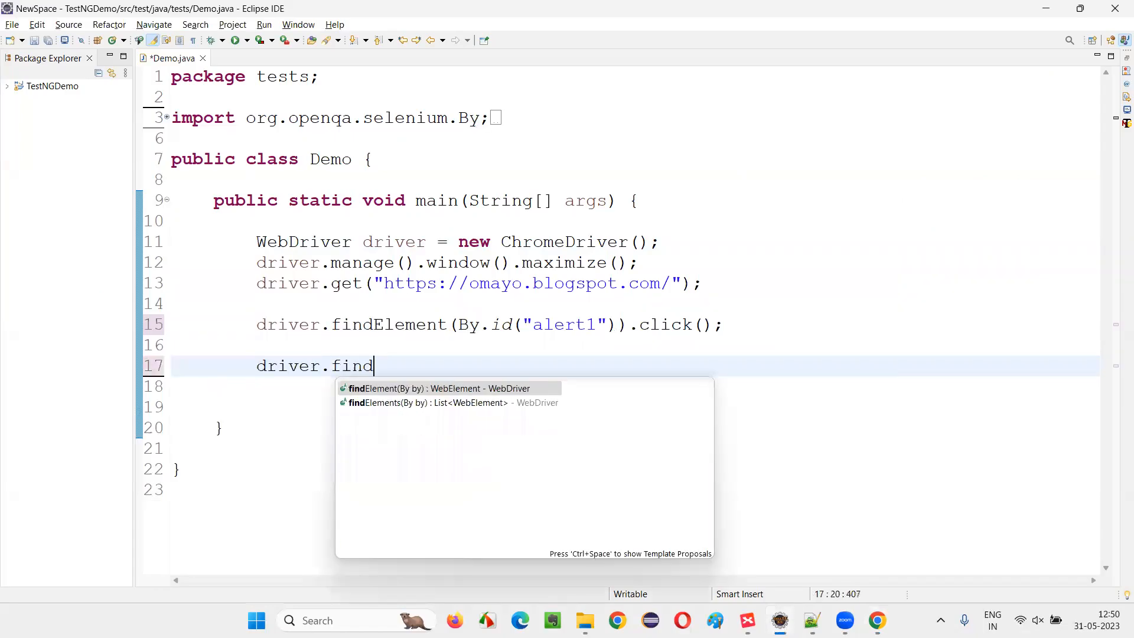
{"action": "type", "text": "Element(By.id(\"ta1\")).sendKeys(args"}
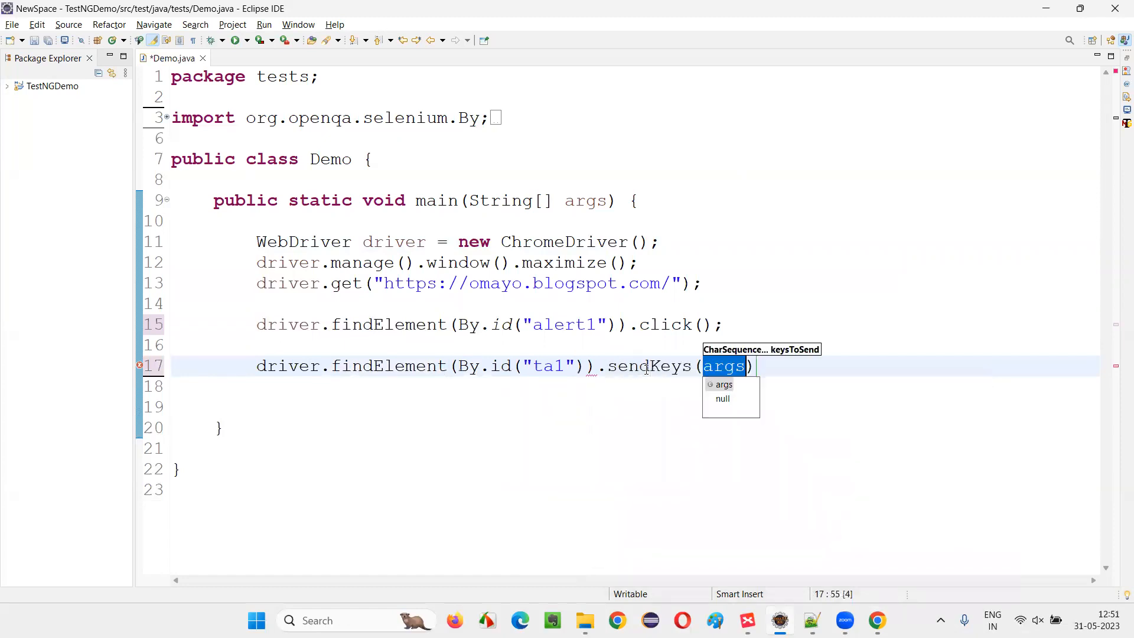
{"action": "type", "text": "\"A\""}
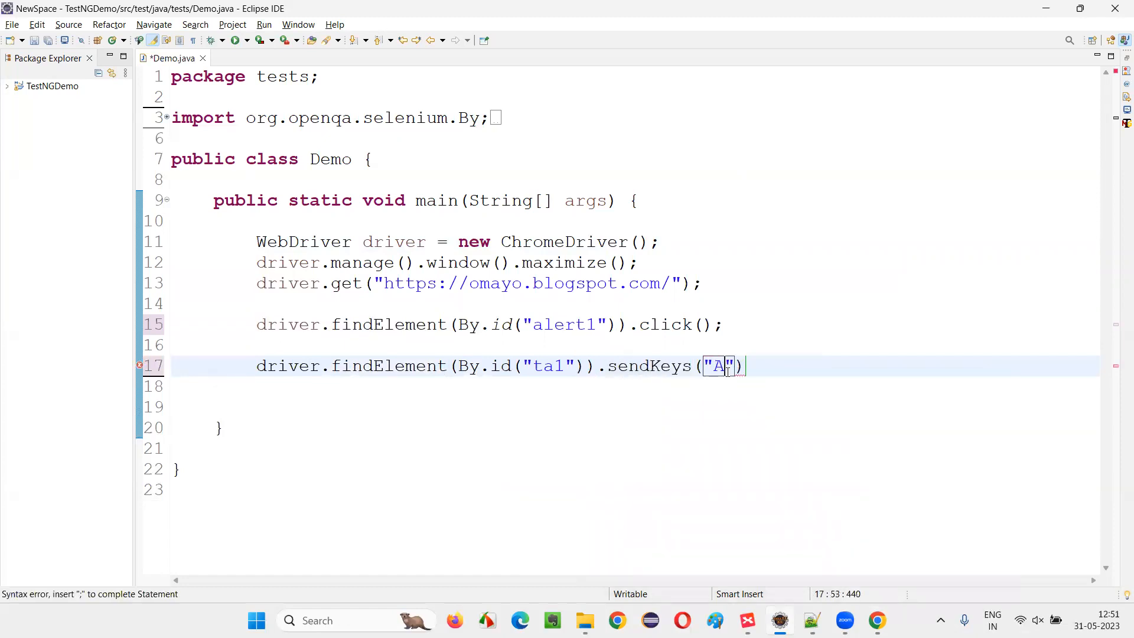
{"action": "type", "text": "run Motoori"}
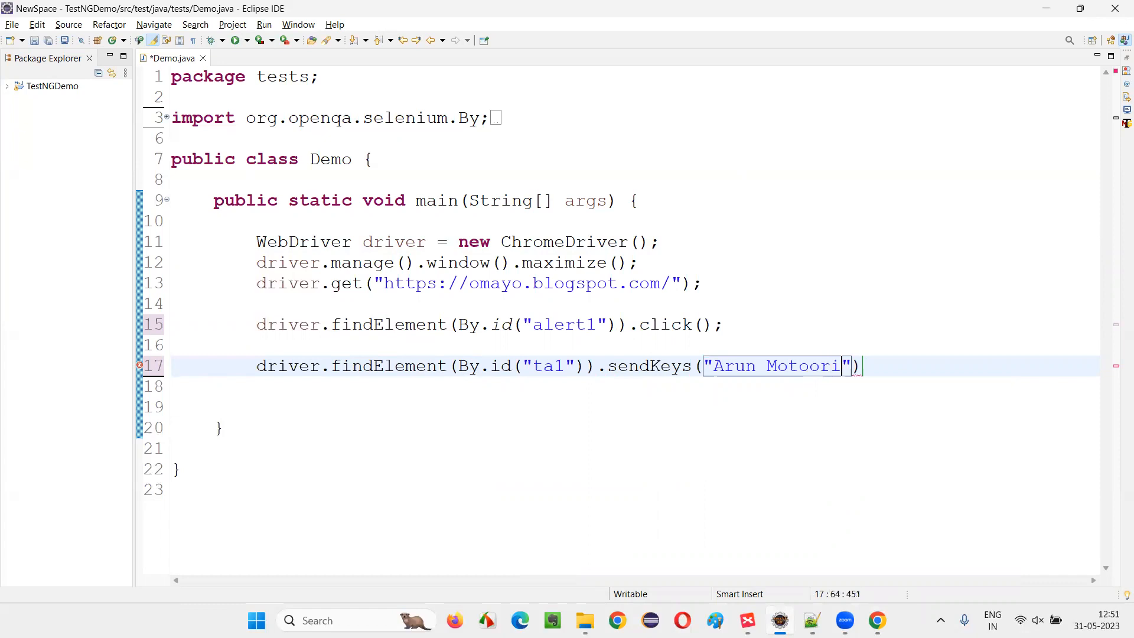
{"action": "type", "text": ";"}
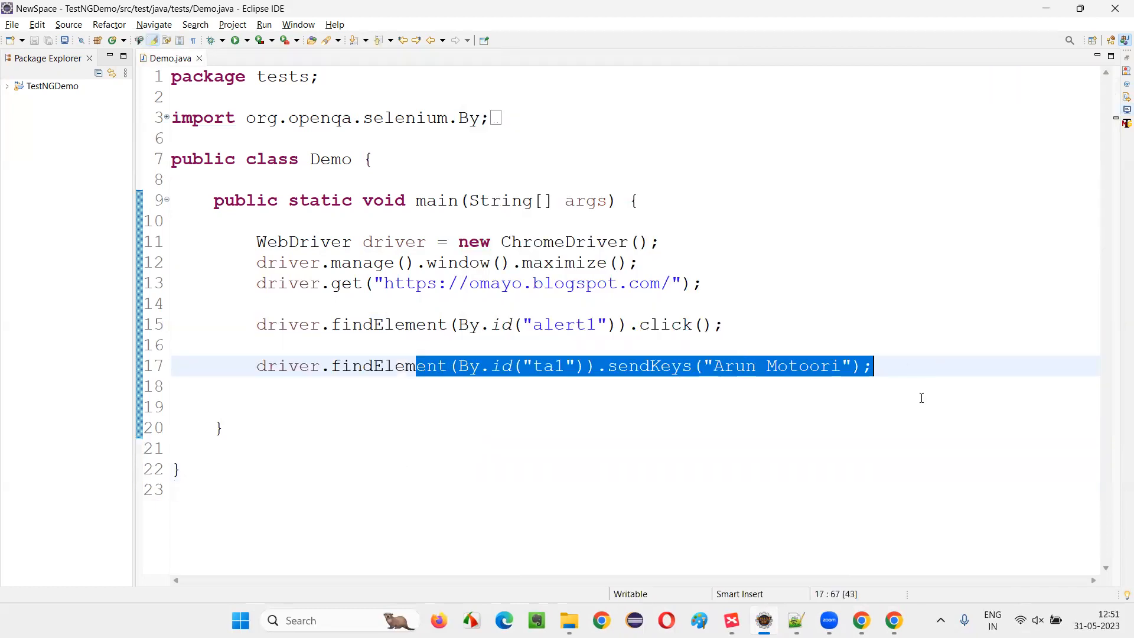
Step: Insert Alert alert = driver.switchTo().alert(); above it and import org.openqa.selenium.Alert
{"action": "left_click", "coordinate": [728, 324]}
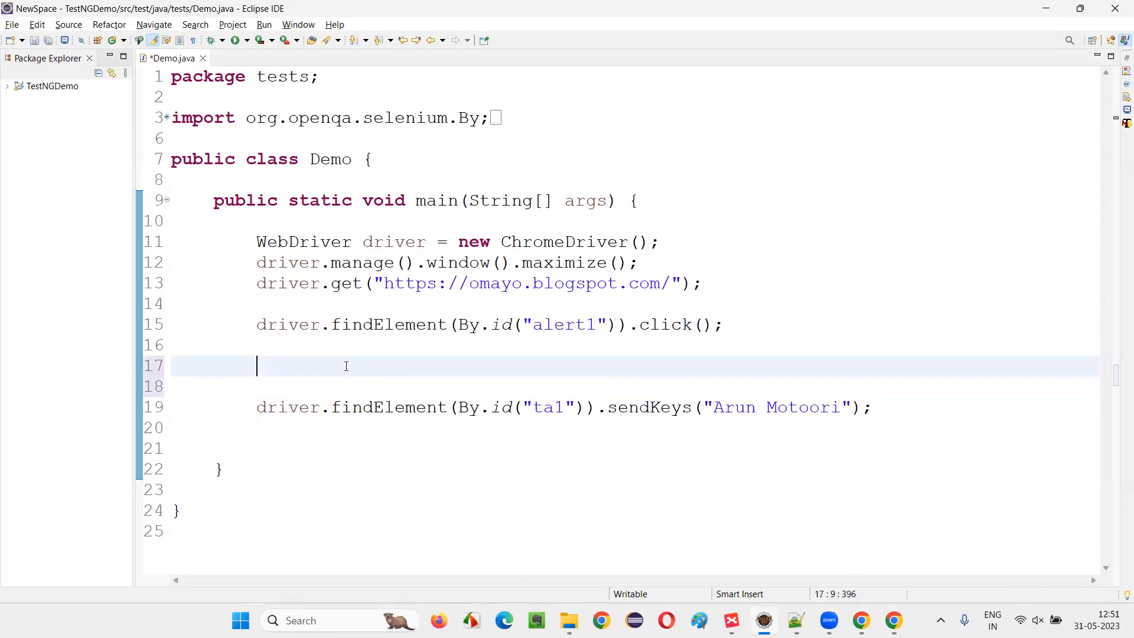
{"action": "type", "text": "driver"}
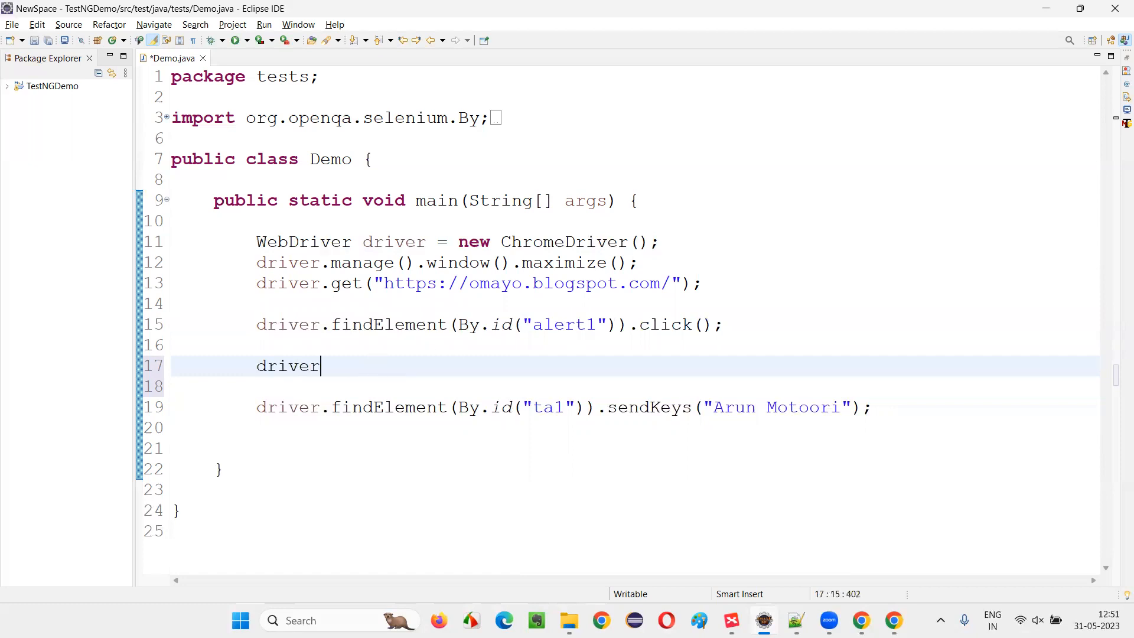
{"action": "type", "text": ".switchTo()."}
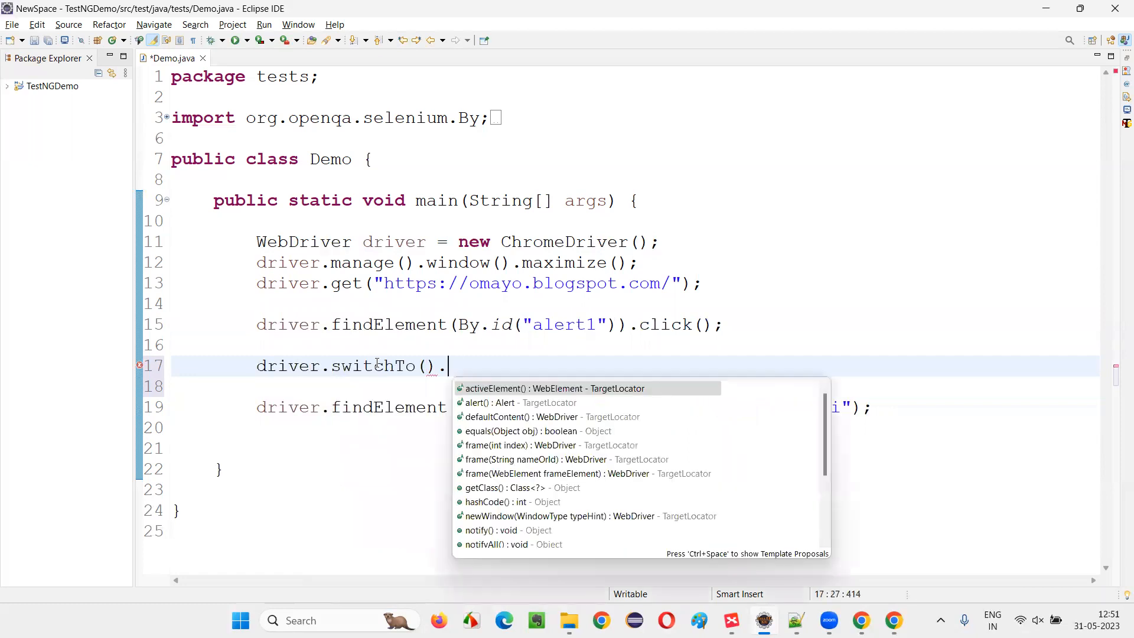
{"action": "left_click", "coordinate": [526, 387]}
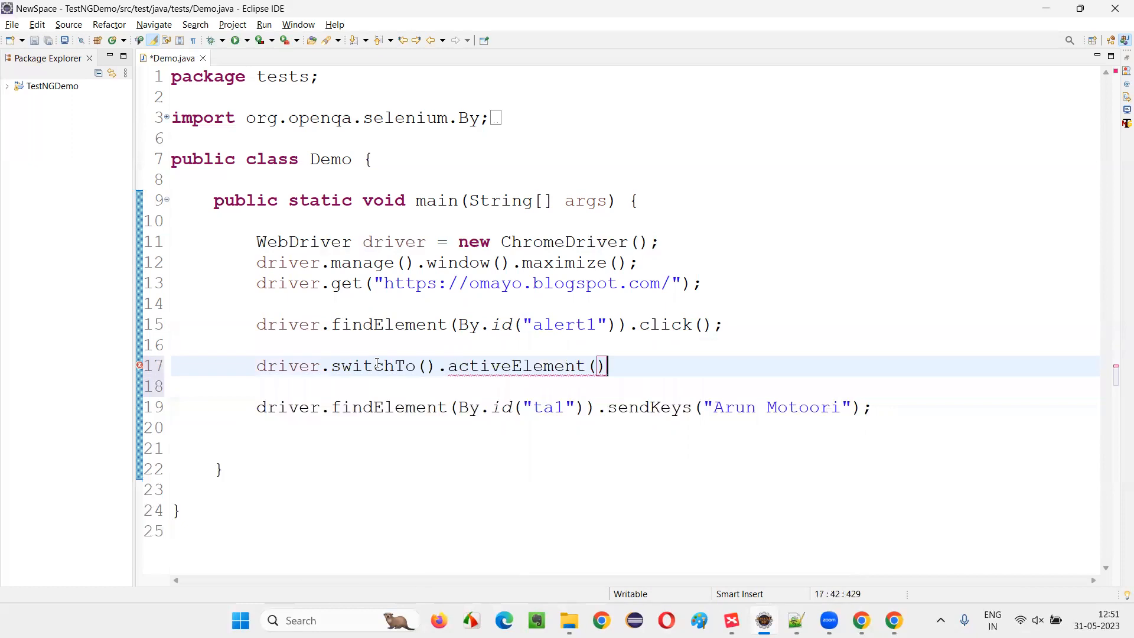
{"action": "key", "text": "BackSpace"}
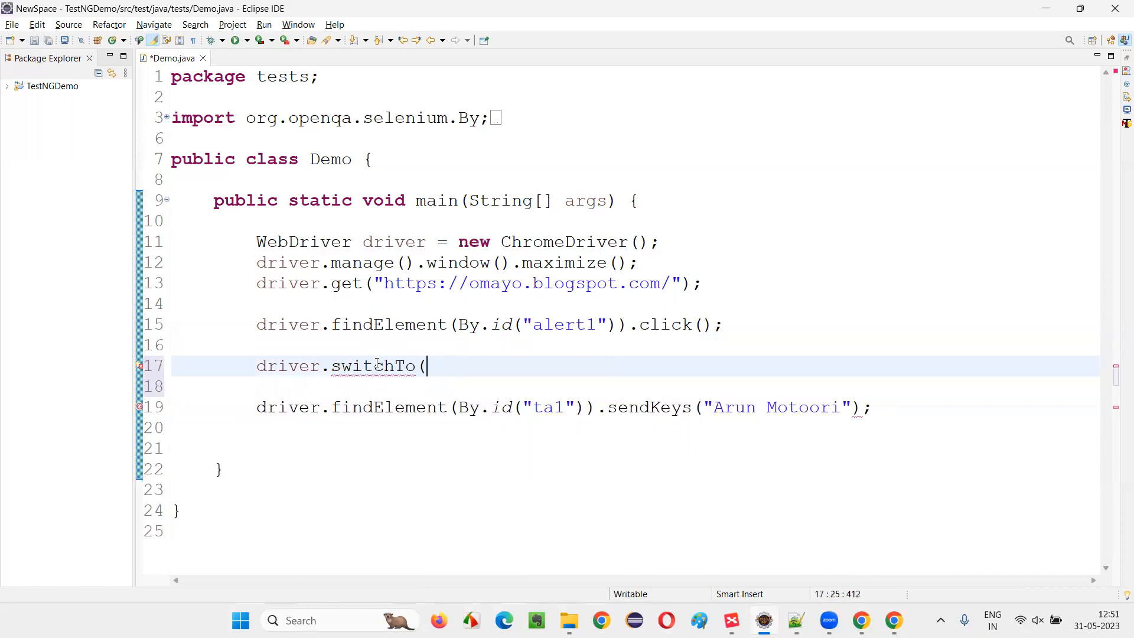
{"action": "type", "text": ").alert();"}
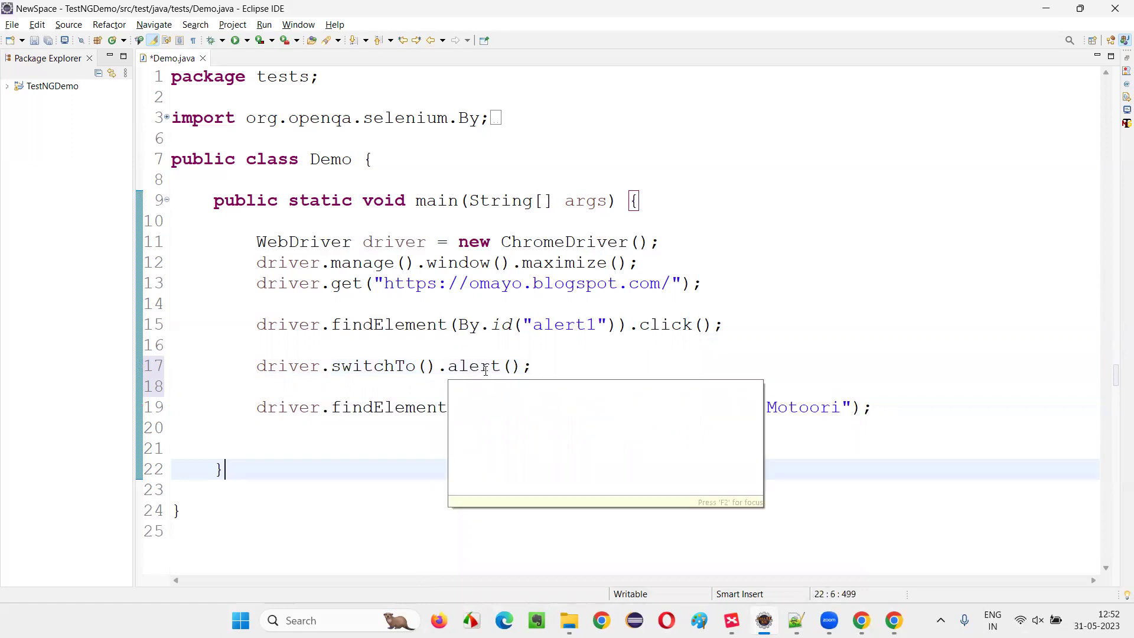
{"action": "type", "text": "Alert alert ="}
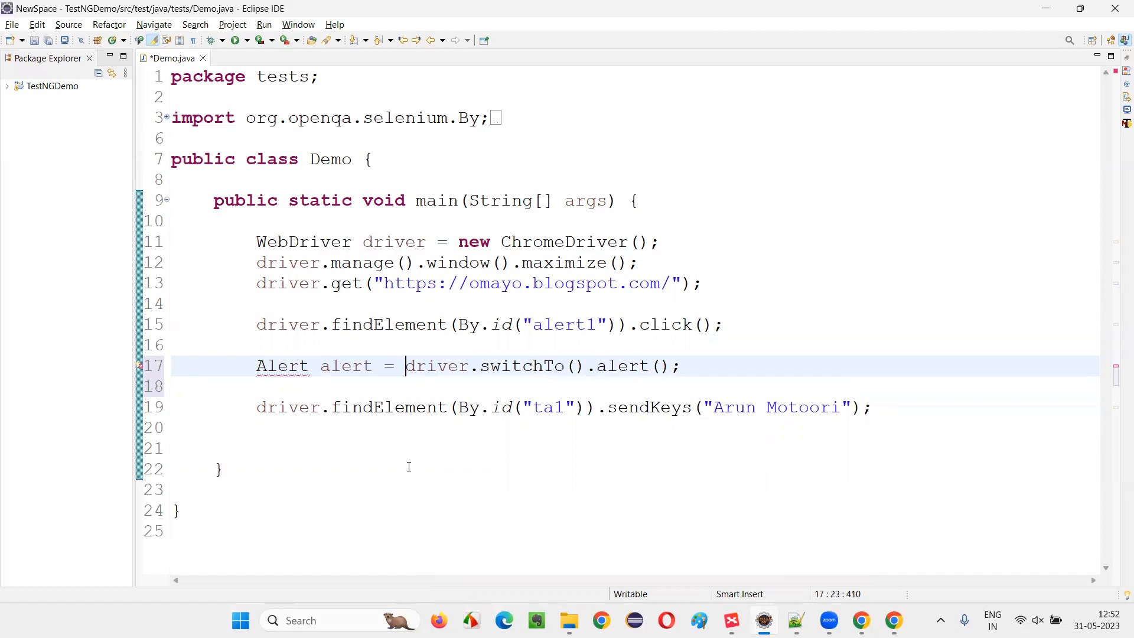
{"action": "left_click", "coordinate": [281, 366]}
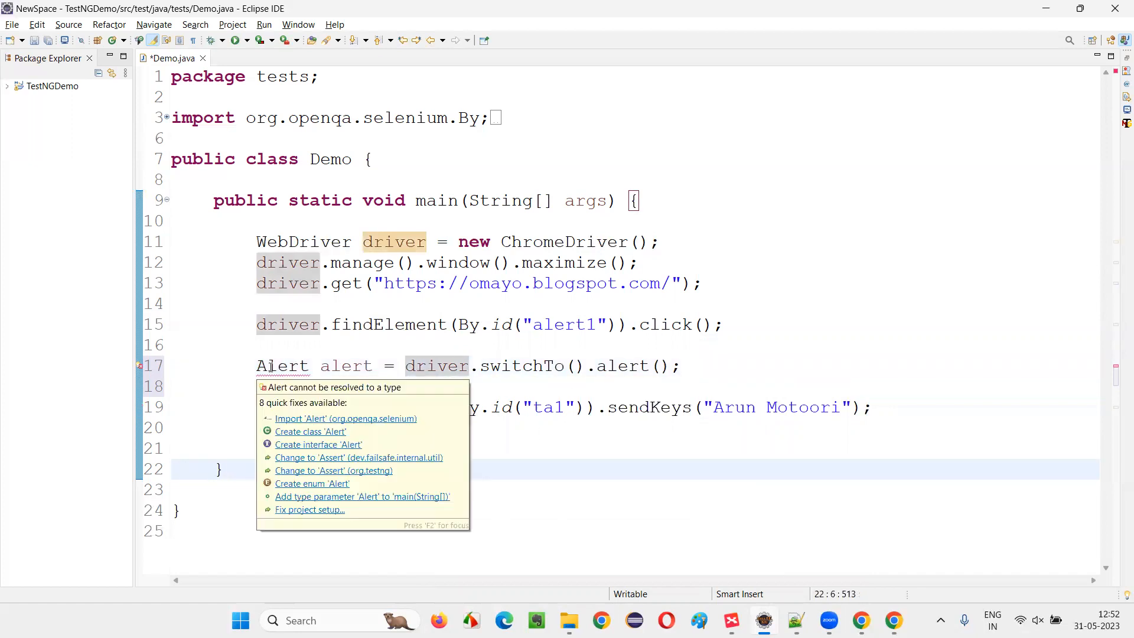
{"action": "left_click", "coordinate": [345, 418]}
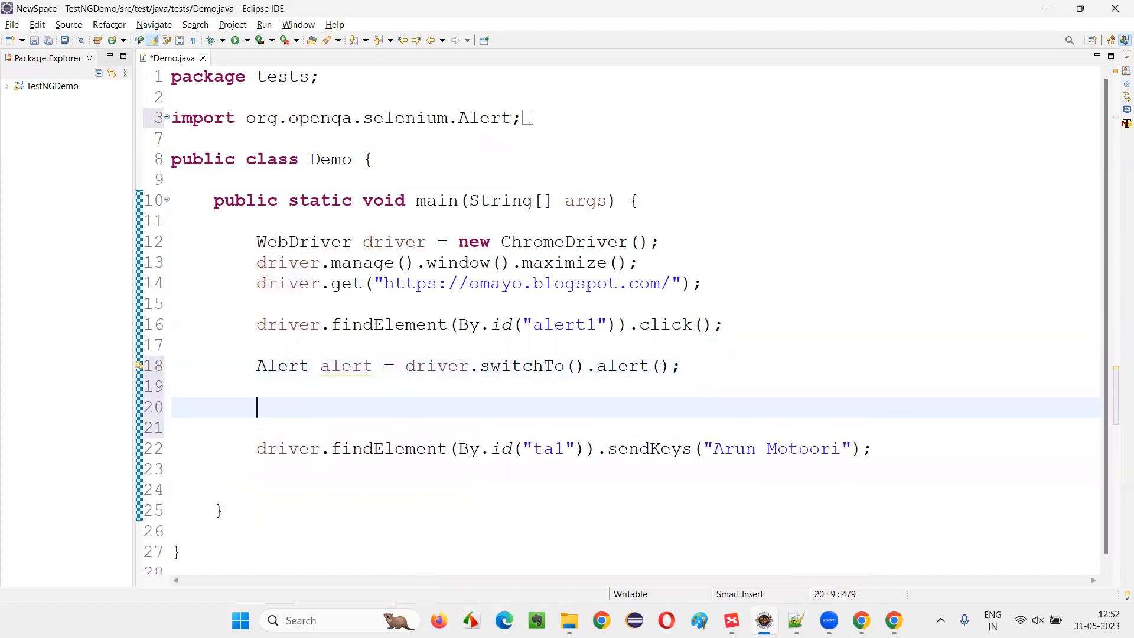
Step: Add alert.accept(); after the switch and run the program
{"action": "type", "text": "alert.accept();"}
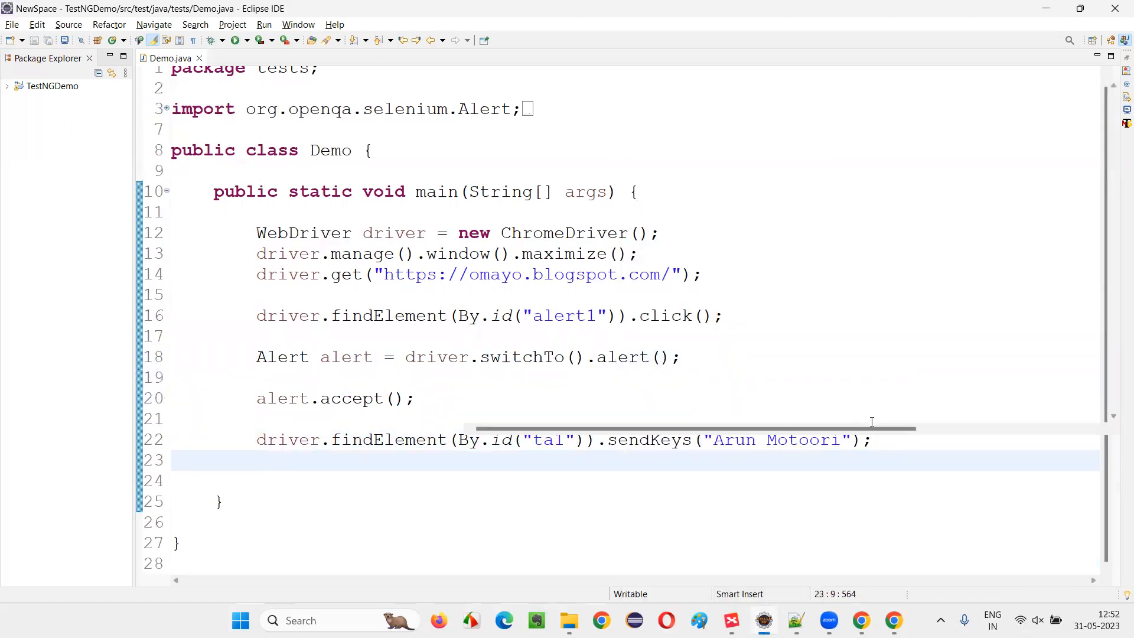
{"action": "left_click", "coordinate": [234, 40]}
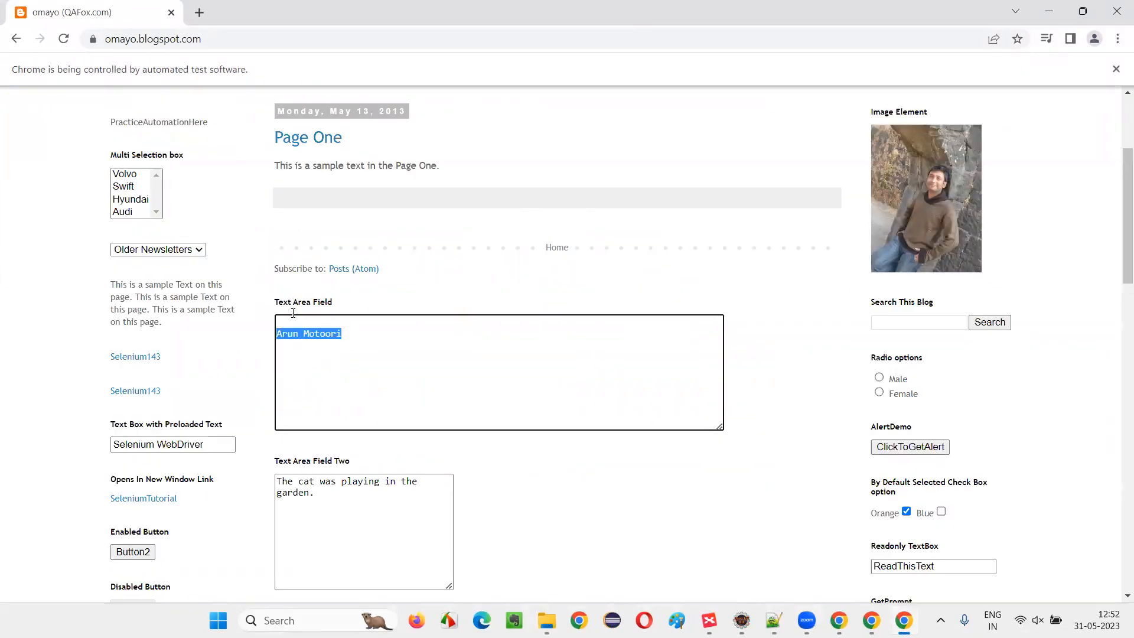
Step: Scroll down to the Text Area Field to check 'Arun Motoori' was typed
{"action": "scroll", "scroll_direction": "down", "scroll_amount": 3}
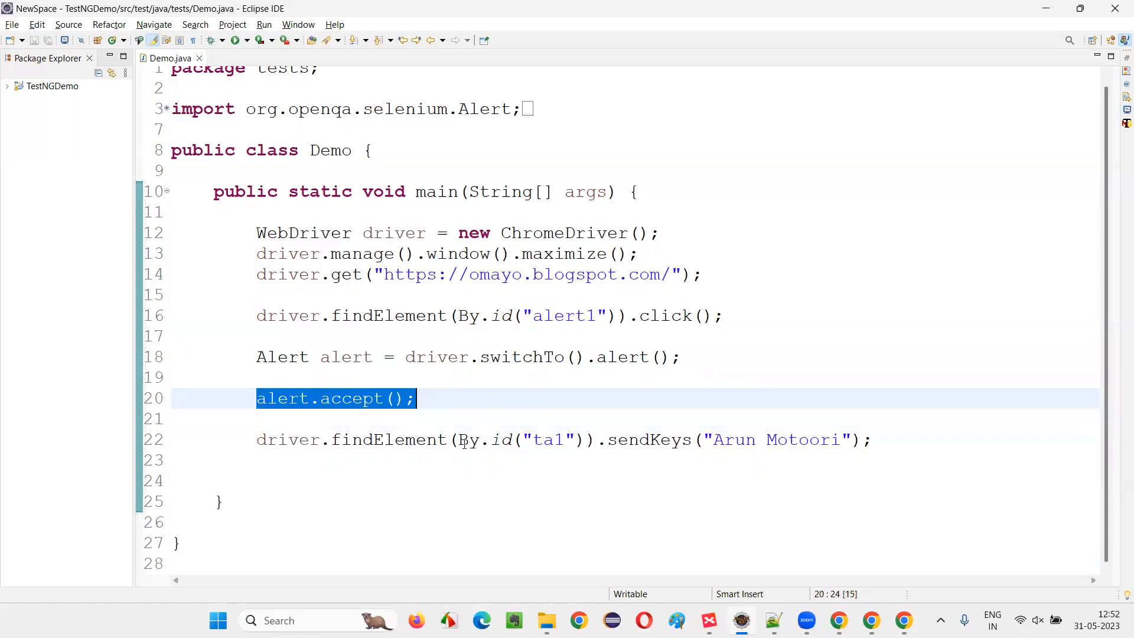
Step: Replace alert.accept(); with alert.dismiss(); and run as Java Application
{"action": "left_click", "coordinate": [873, 439]}
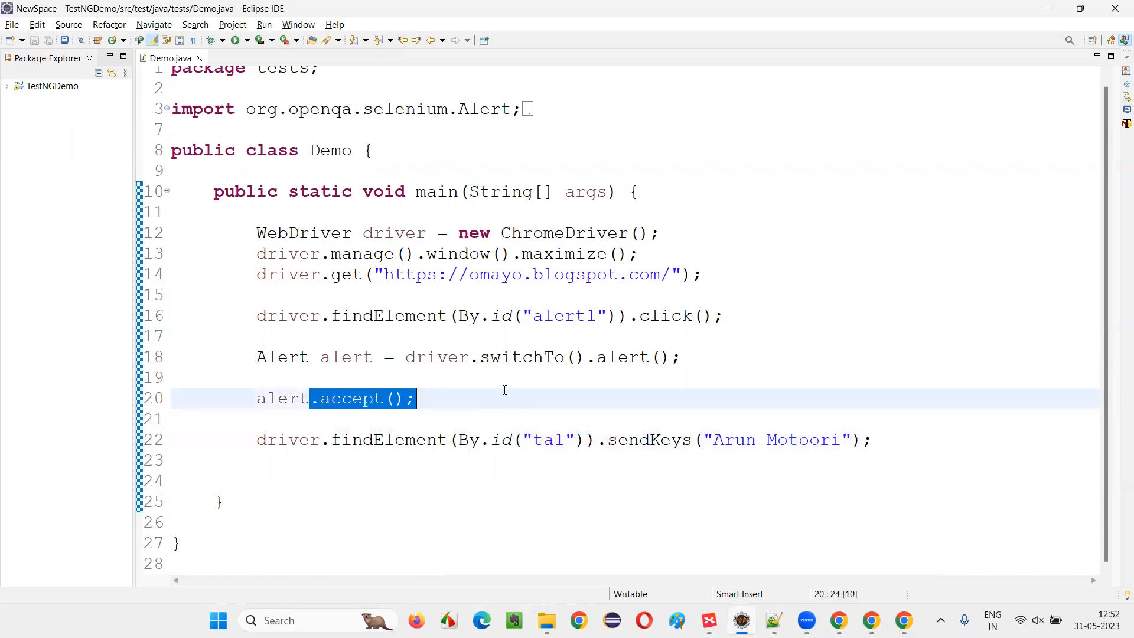
{"action": "type", "text": "dismiss()"}
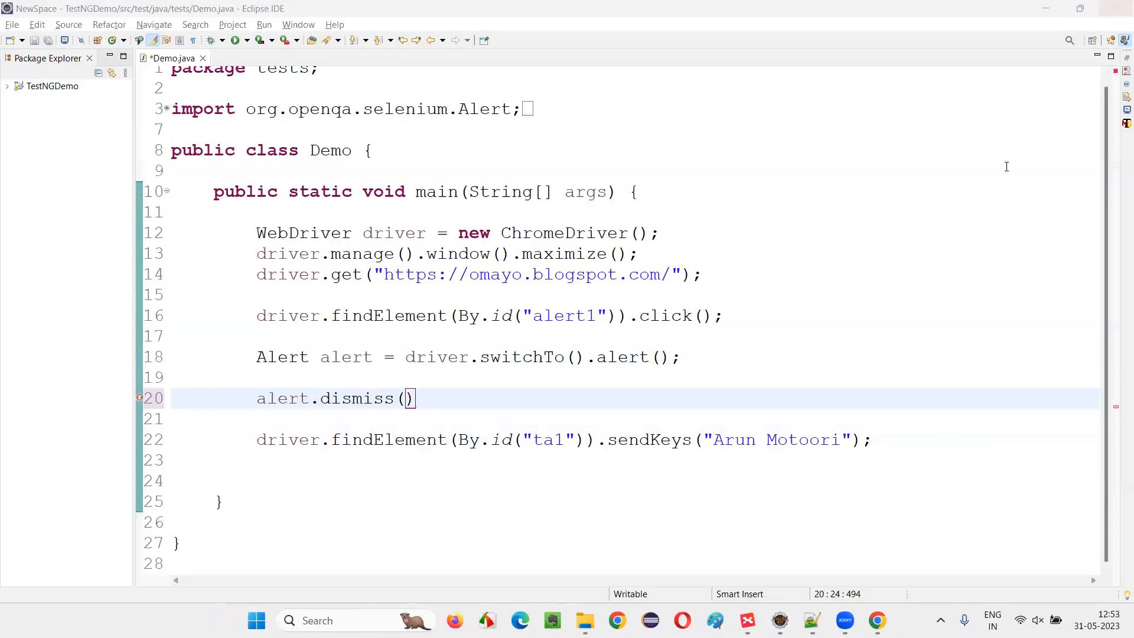
{"action": "type", "text": ";"}
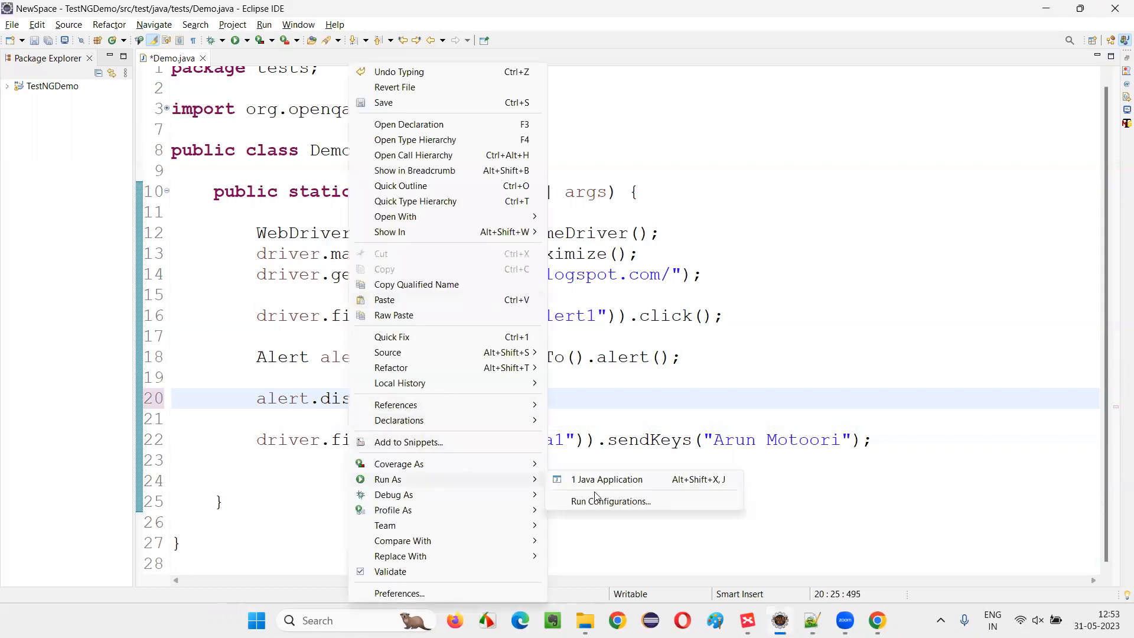
{"action": "left_click", "coordinate": [607, 480]}
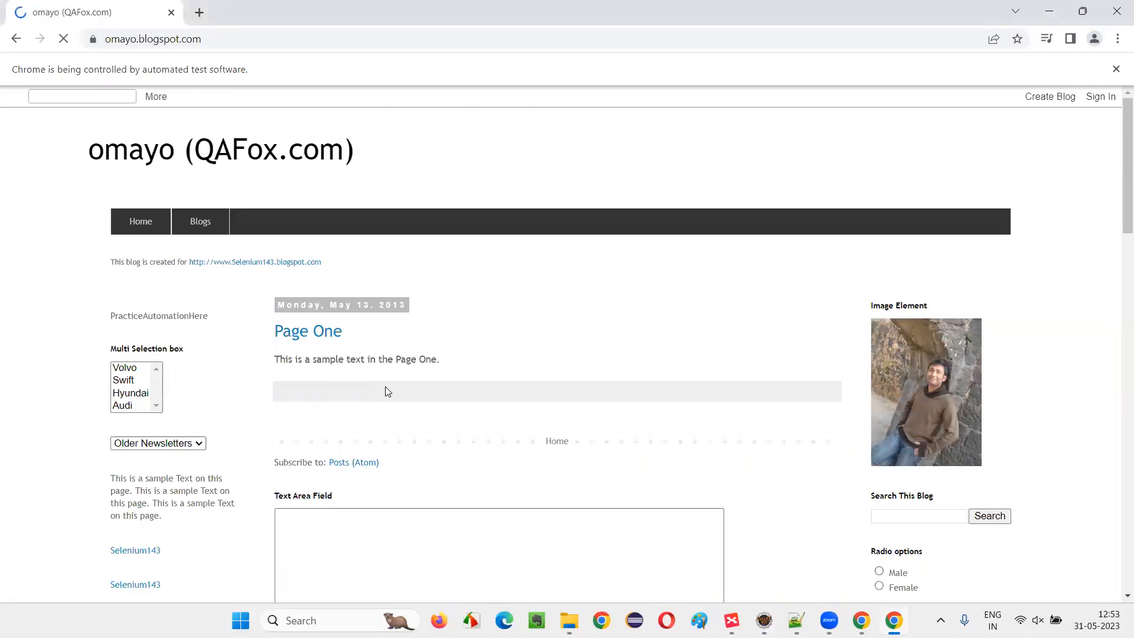
Step: Let the automated run load the omayo page and type 'Arun Motoori'
{"action": "type", "text": "Arun Motoori\");"}
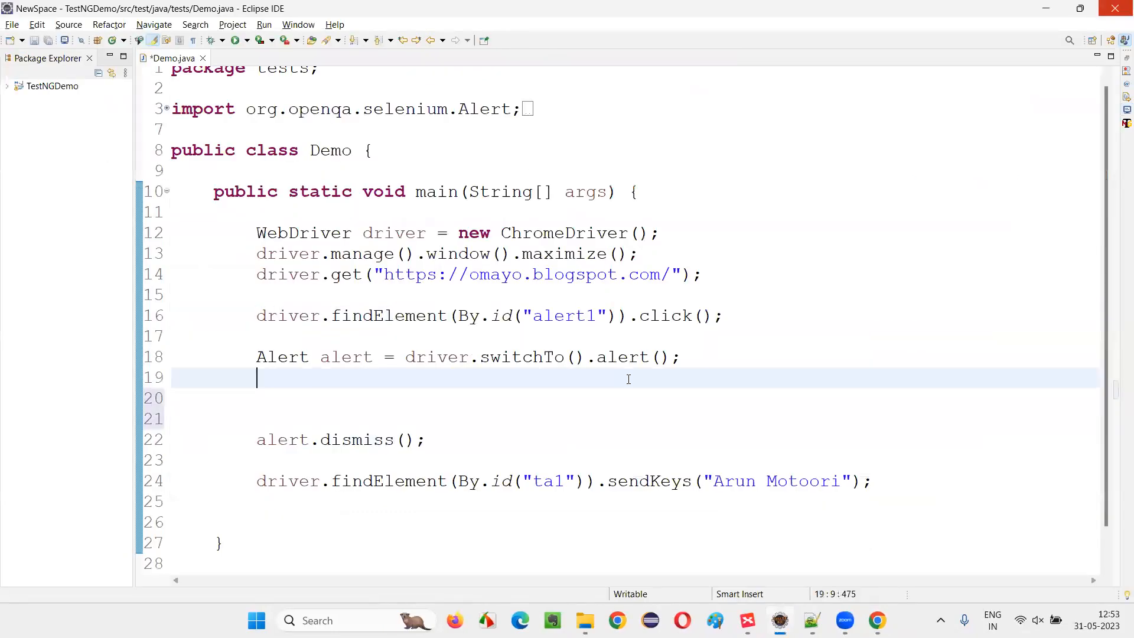
Step: Write String textOnAlert = alert.getText(); and System.out.println(textOnAlert); before dismissing
{"action": "type", "text": "al"}
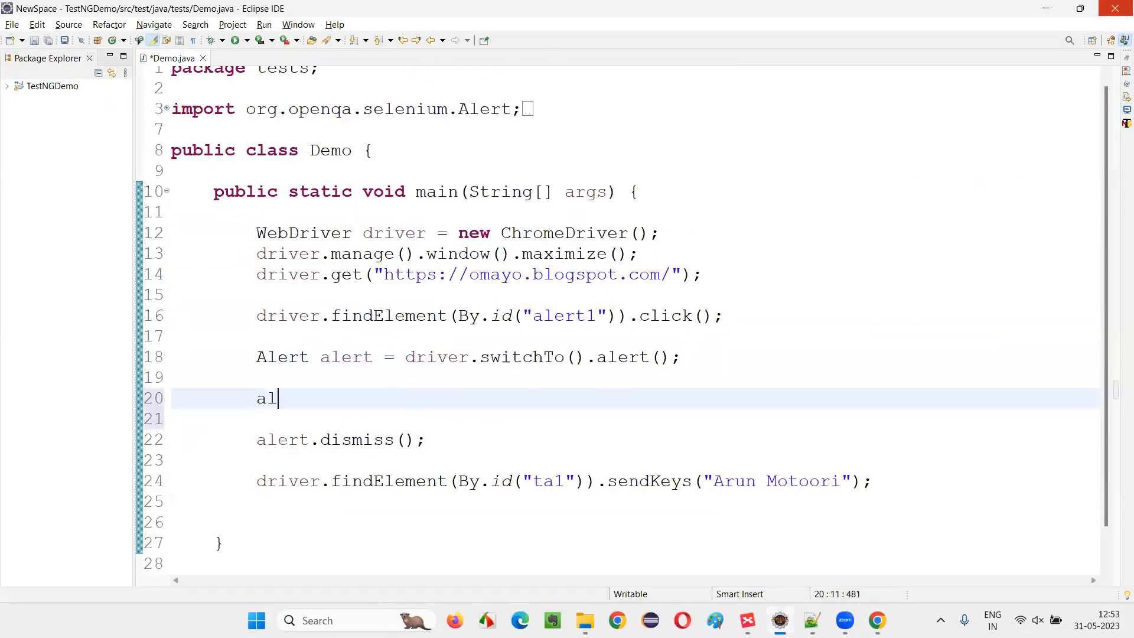
{"action": "type", "text": "ert.getTex"}
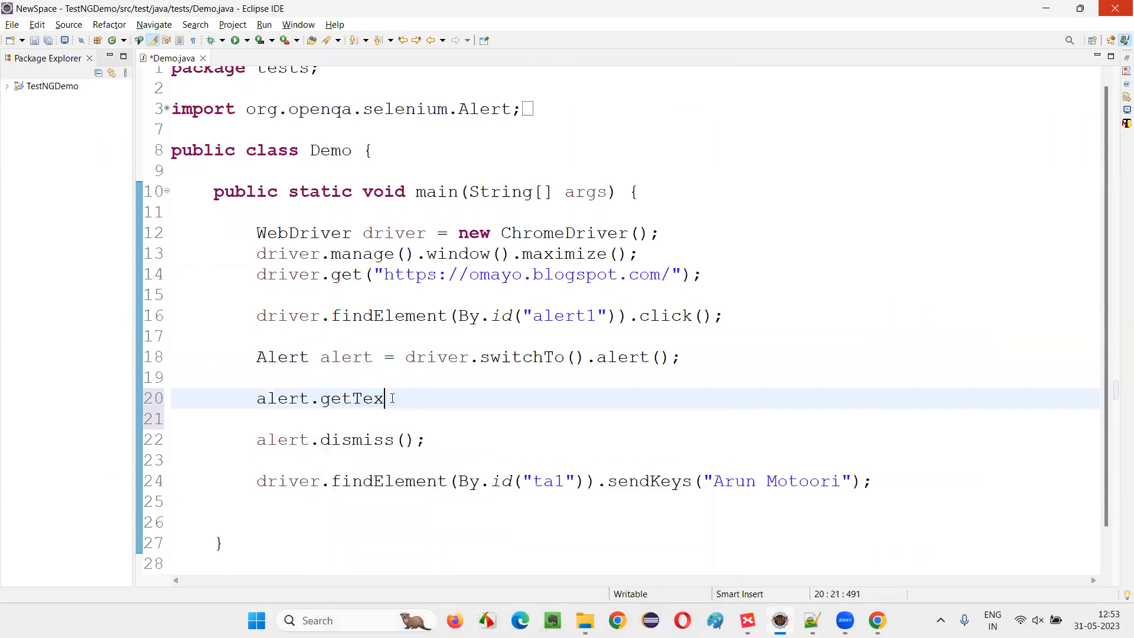
{"action": "type", "text": "t();"}
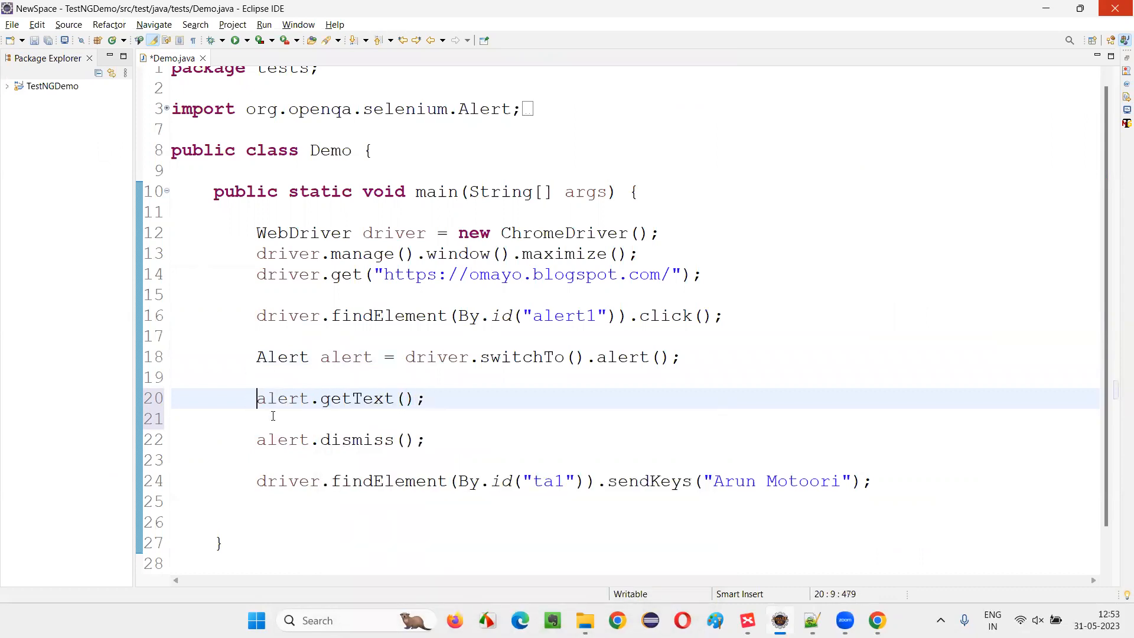
{"action": "type", "text": "String t"}
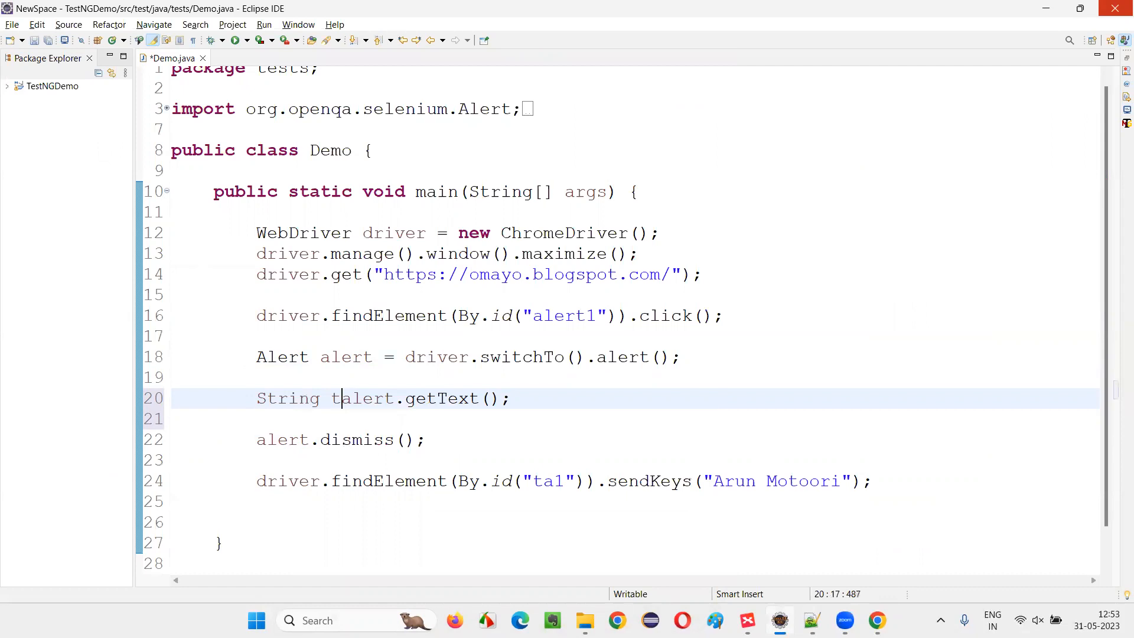
{"action": "type", "text": "extOnAll"}
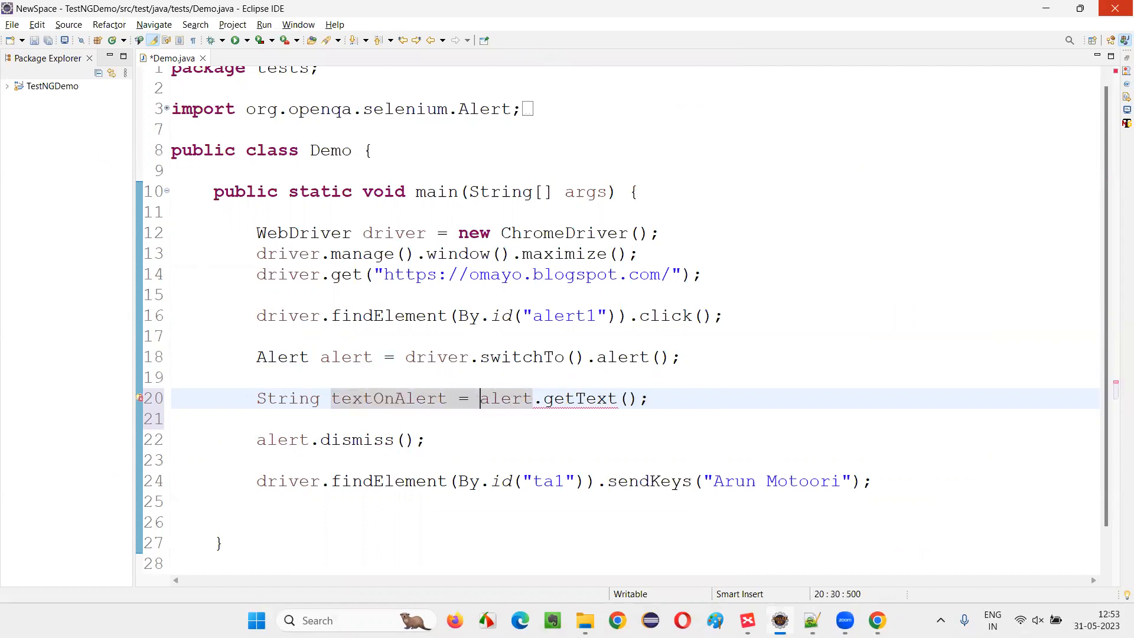
{"action": "type", "text": "System.out.println(t);"}
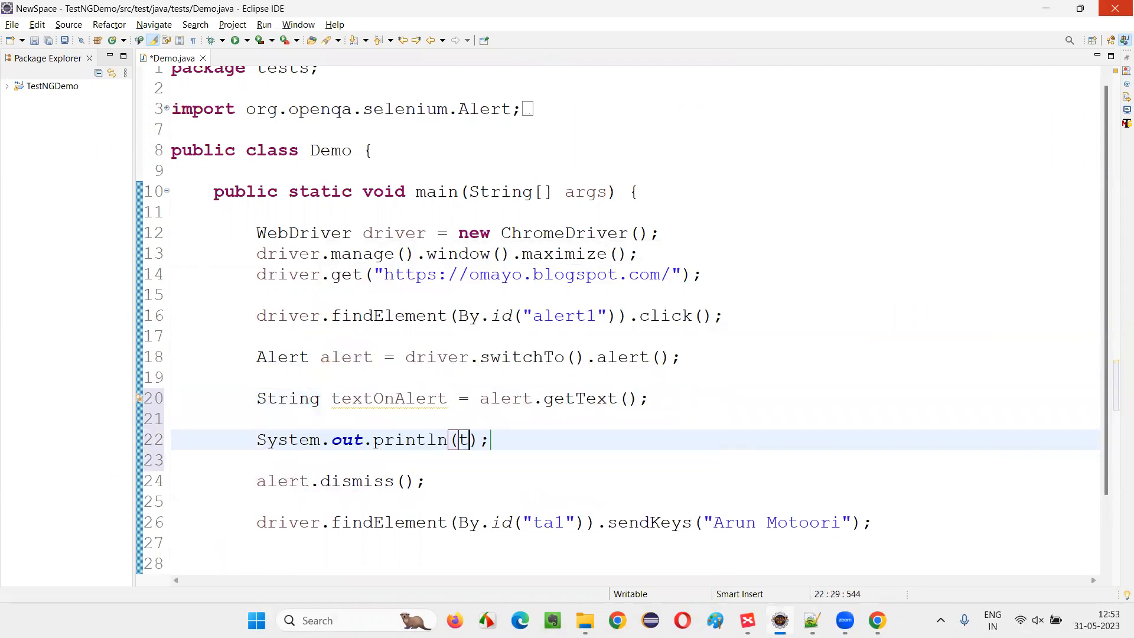
{"action": "type", "text": "extOnAlert"}
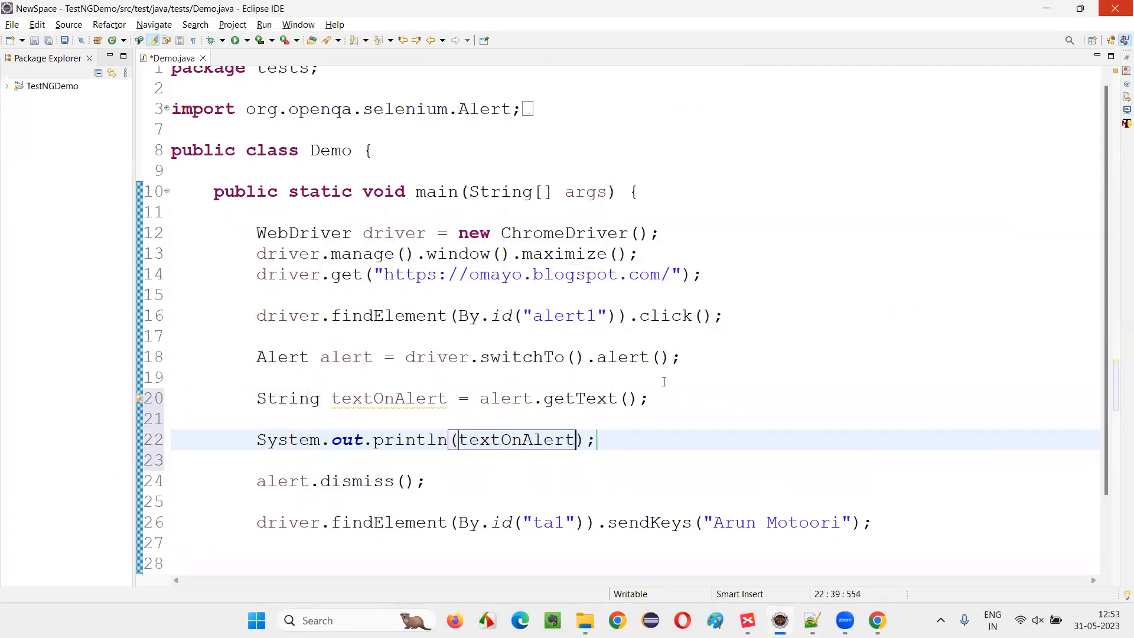
Step: Run as Java Application, review the alert-handling lines, and return to the XMind map
{"action": "right_click", "coordinate": [515, 439]}
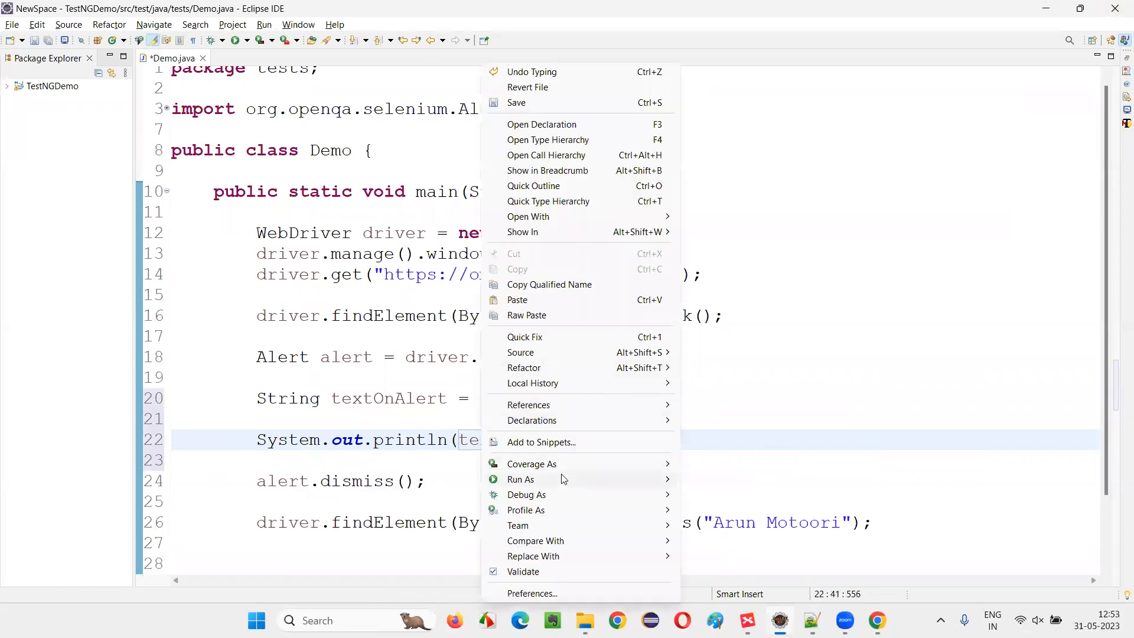
{"action": "left_click", "coordinate": [520, 480]}
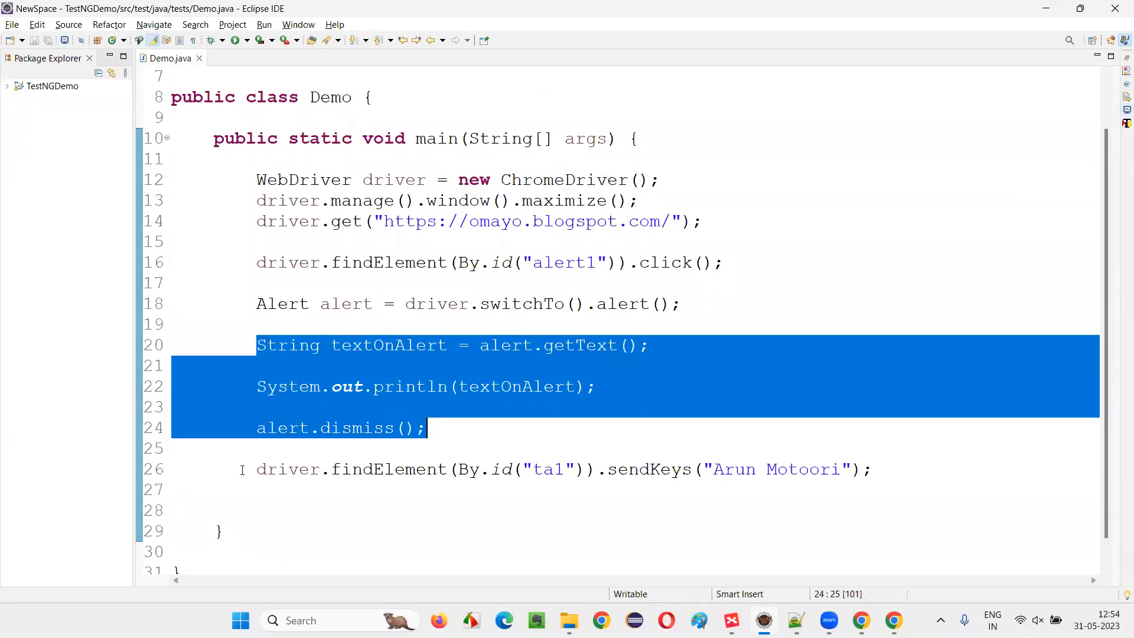
{"action": "left_click", "coordinate": [873, 470]}
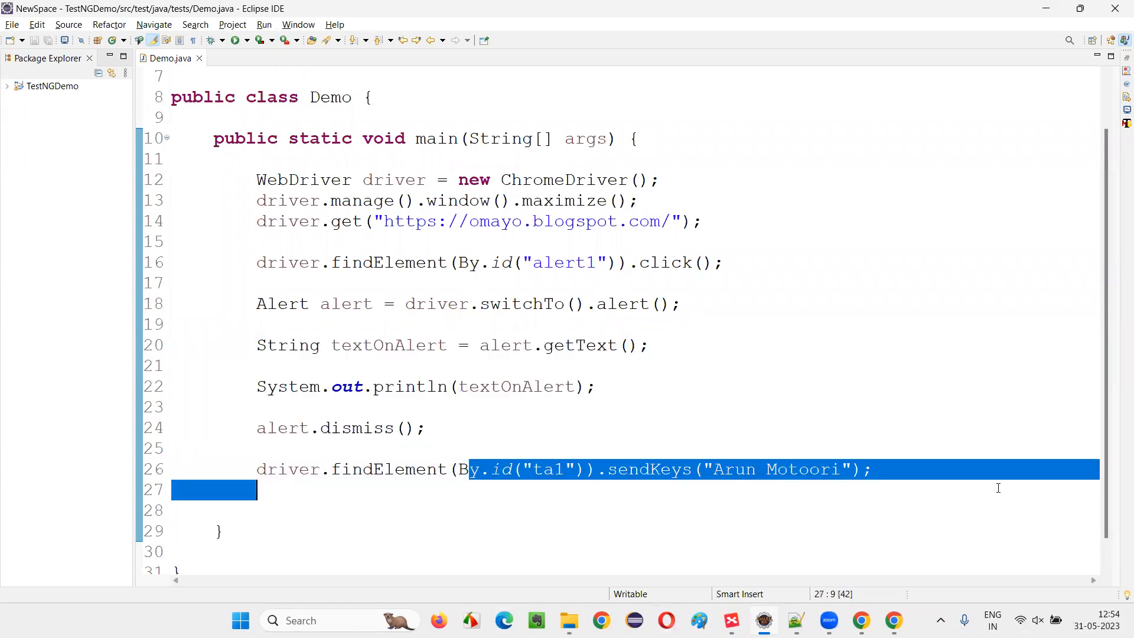
{"action": "left_click", "coordinate": [599, 386]}
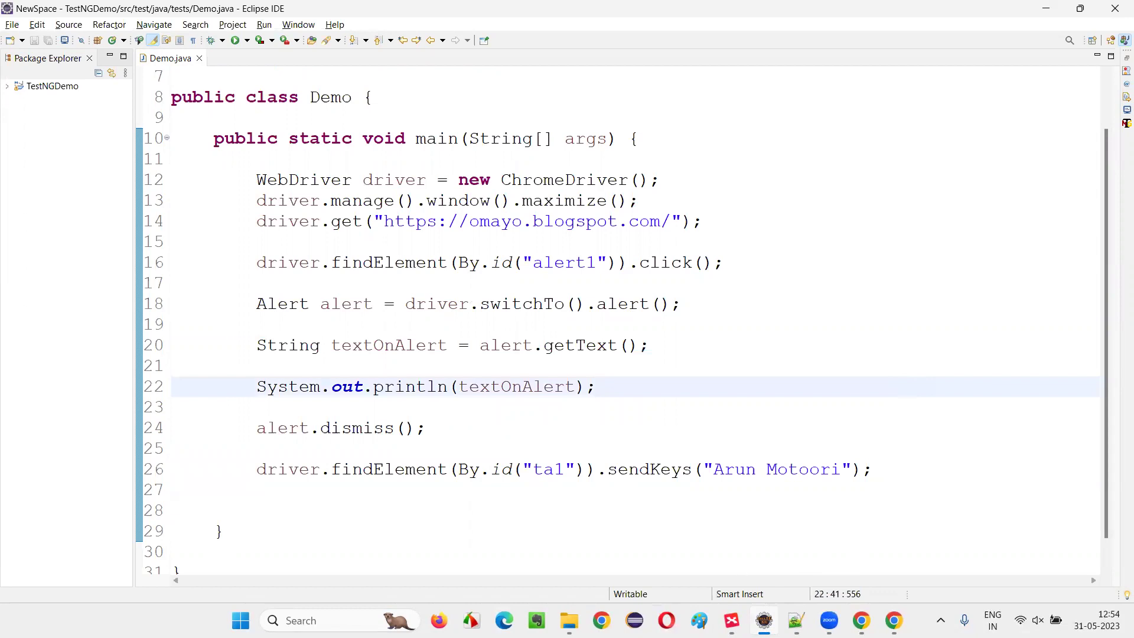
{"action": "left_click", "coordinate": [732, 619]}
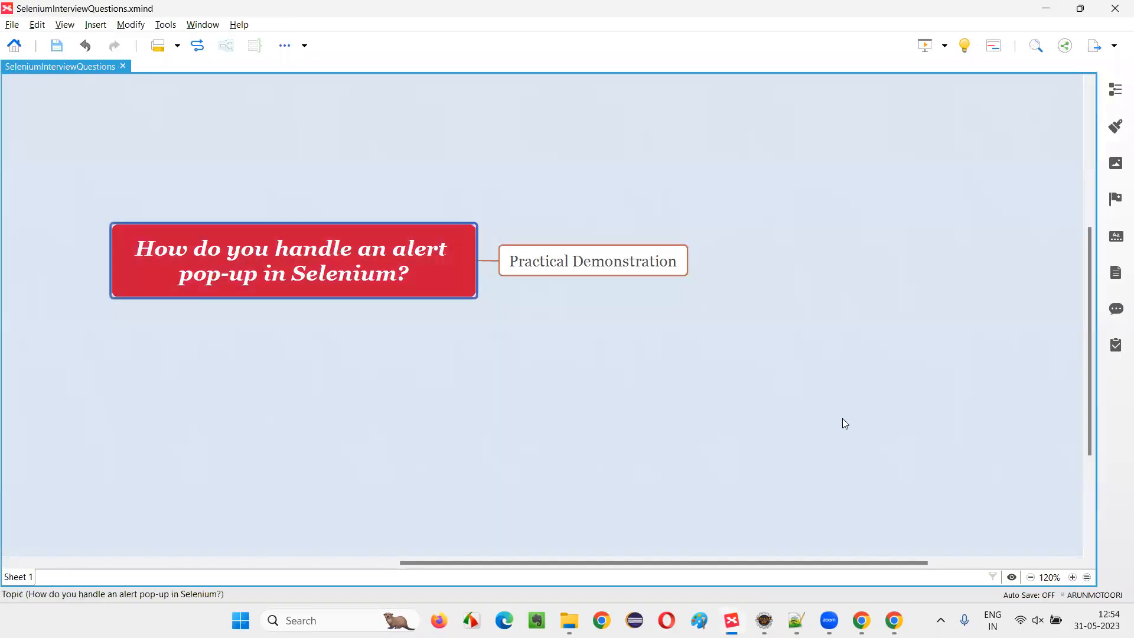